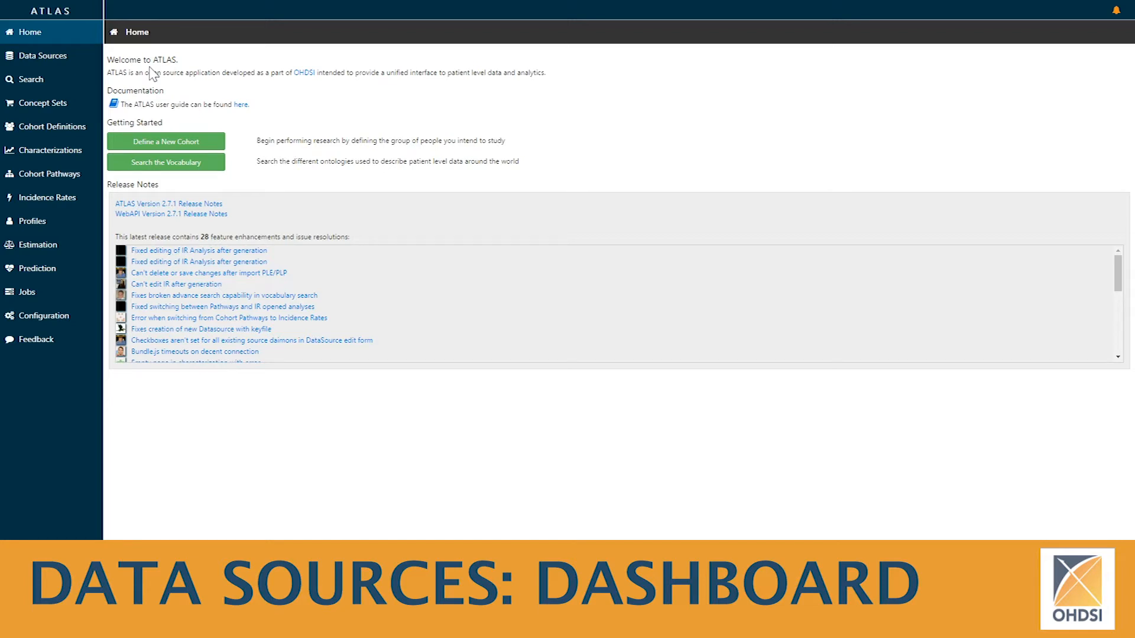
mouse_move(42, 55)
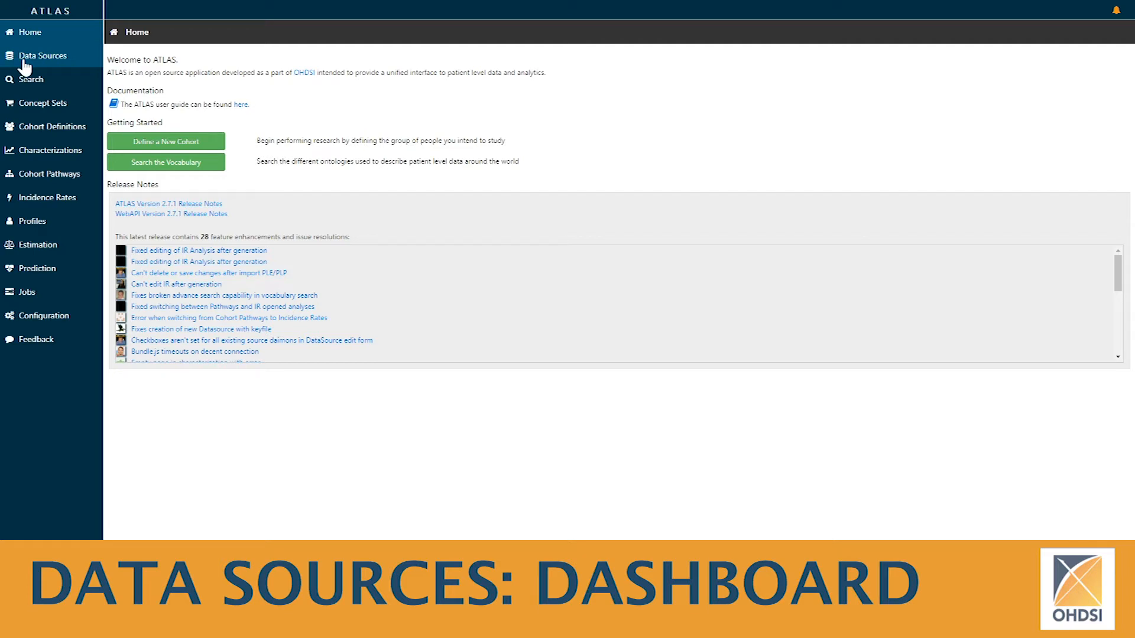
Go to the Data Sources page from the ATLAS sidebar.
left_click(42, 56)
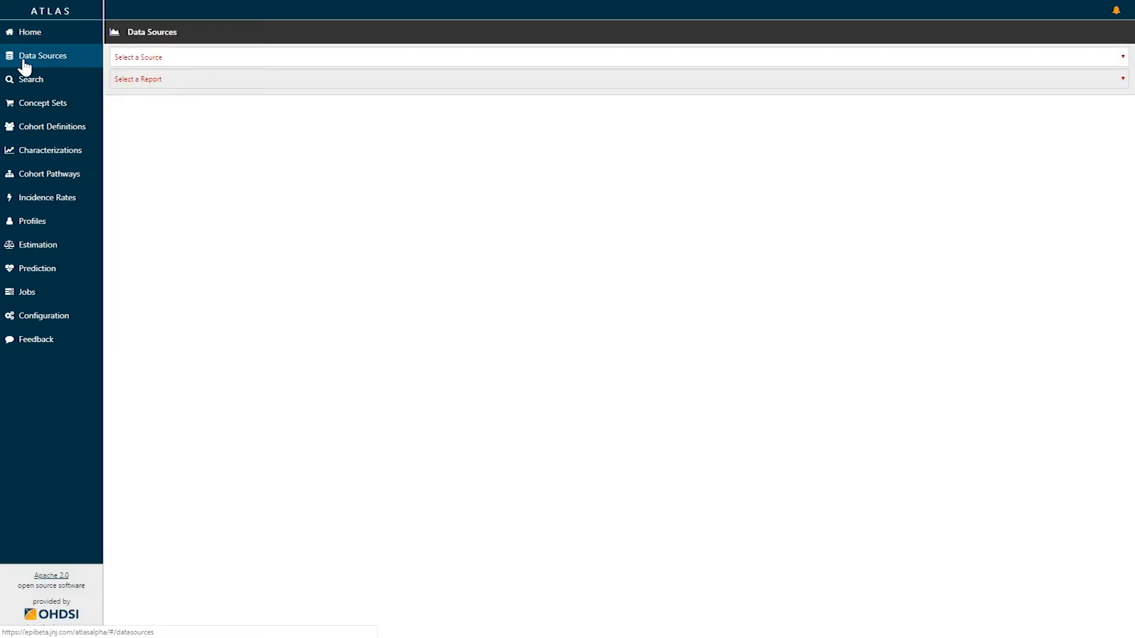
mouse_move(263, 110)
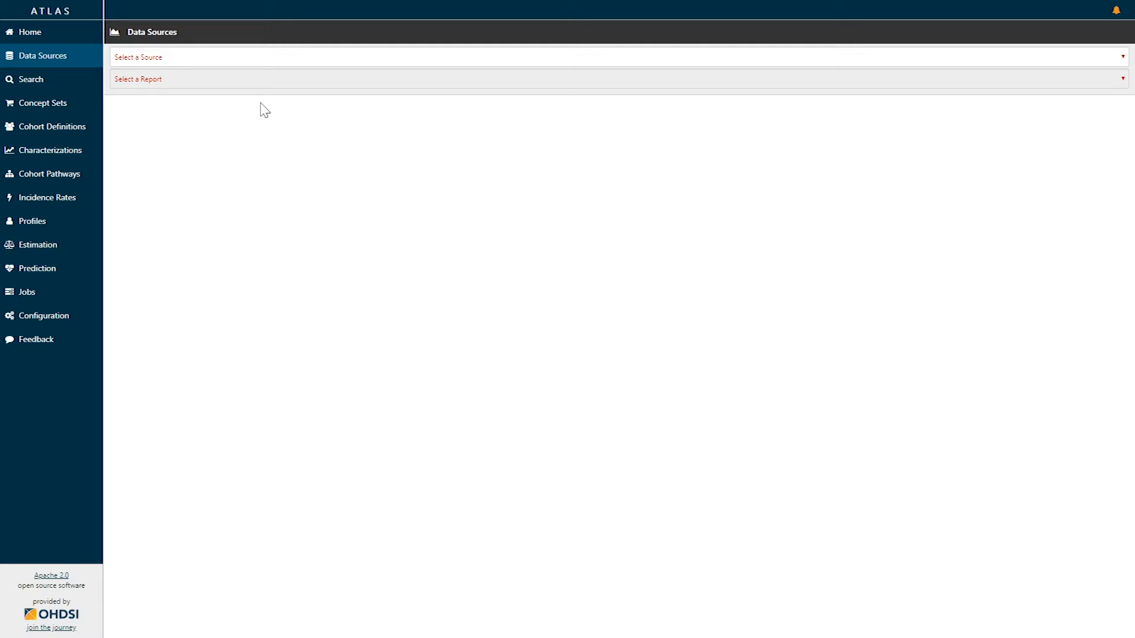
mouse_move(200, 79)
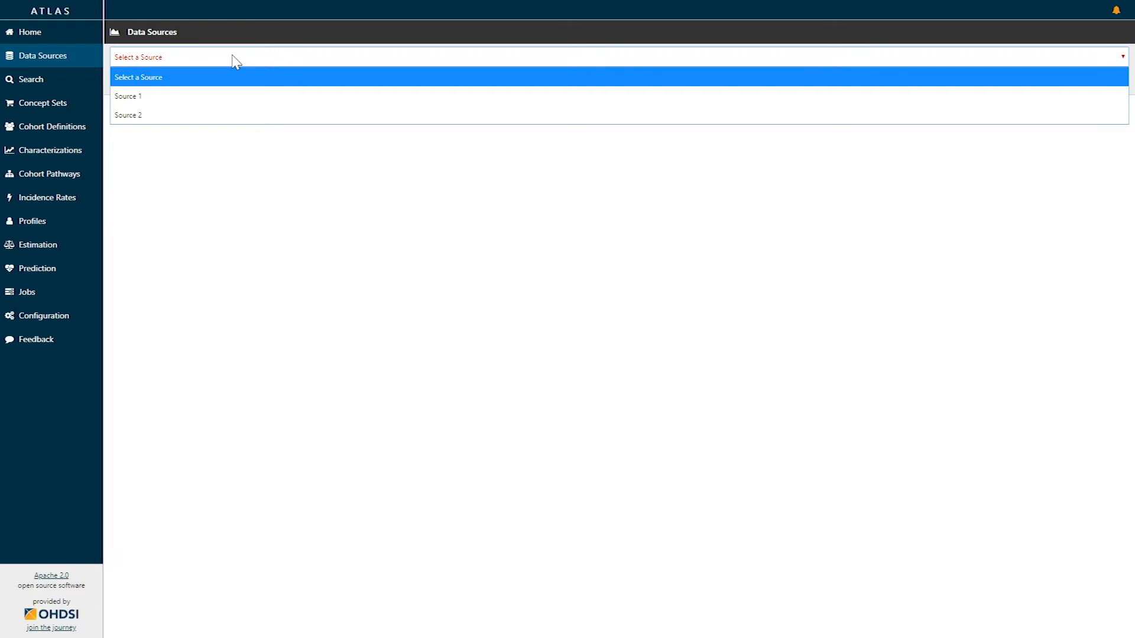
mouse_move(235, 67)
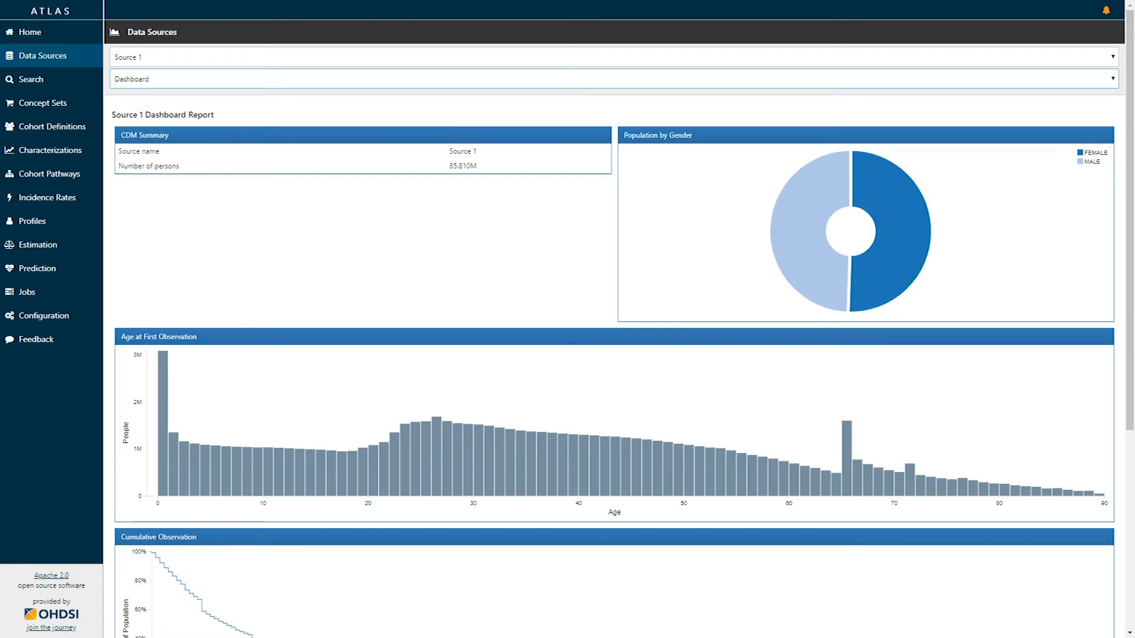
mouse_move(275, 226)
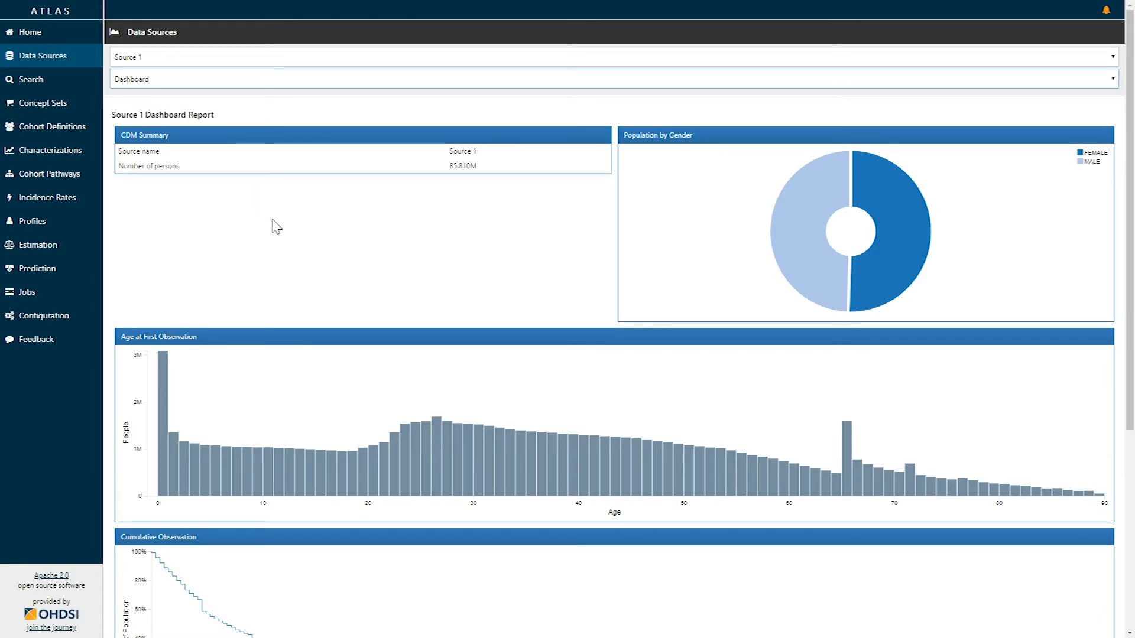
mouse_move(283, 238)
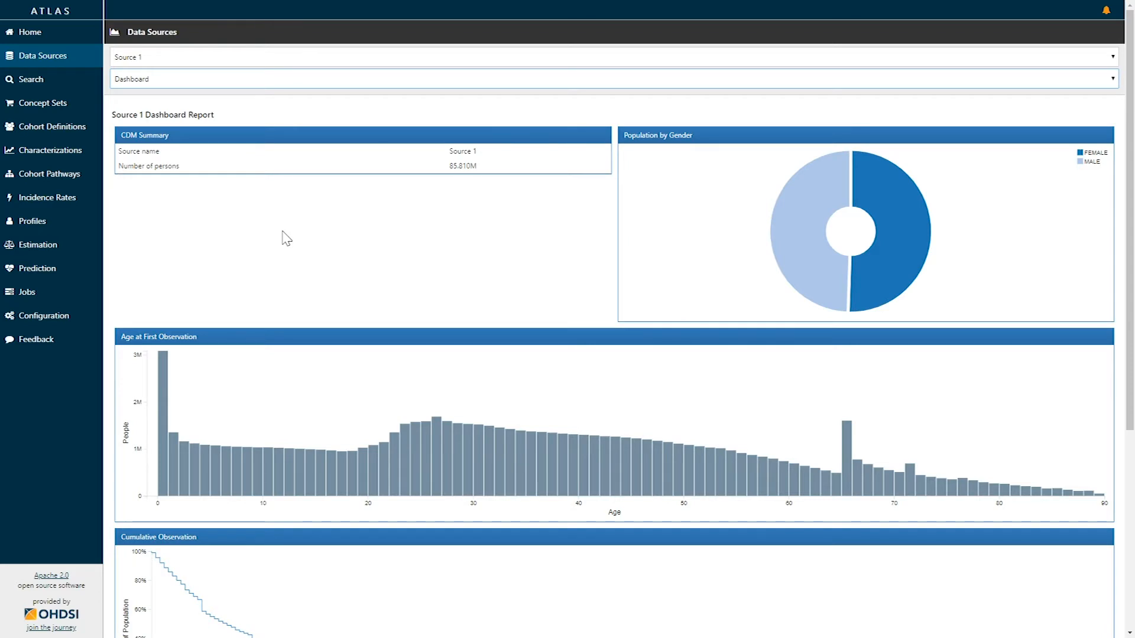
mouse_move(292, 232)
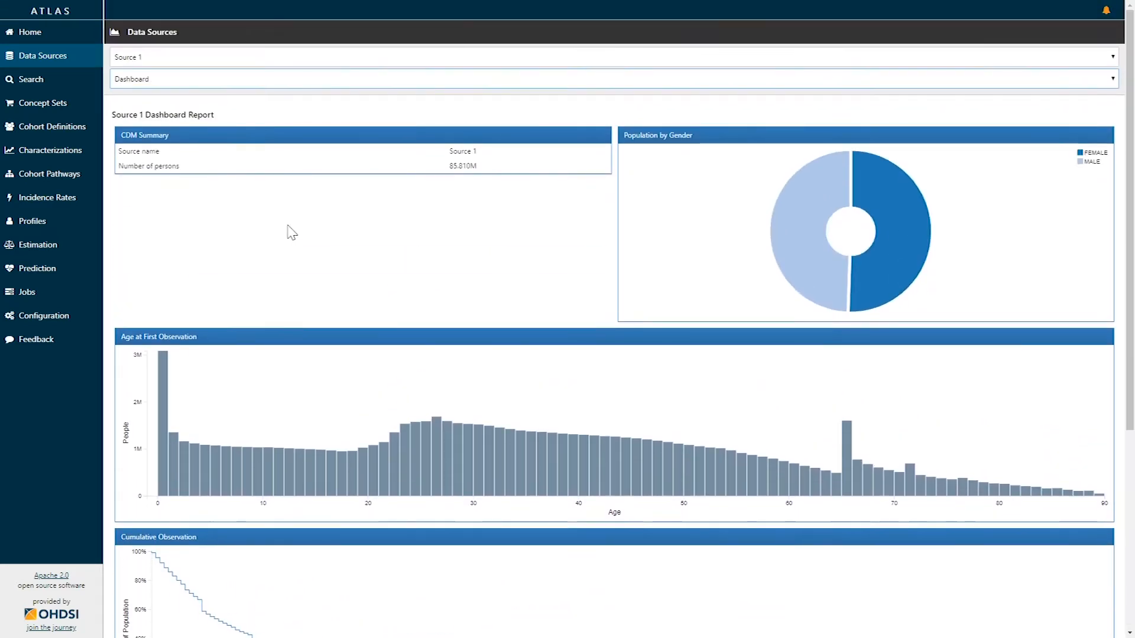
mouse_move(289, 214)
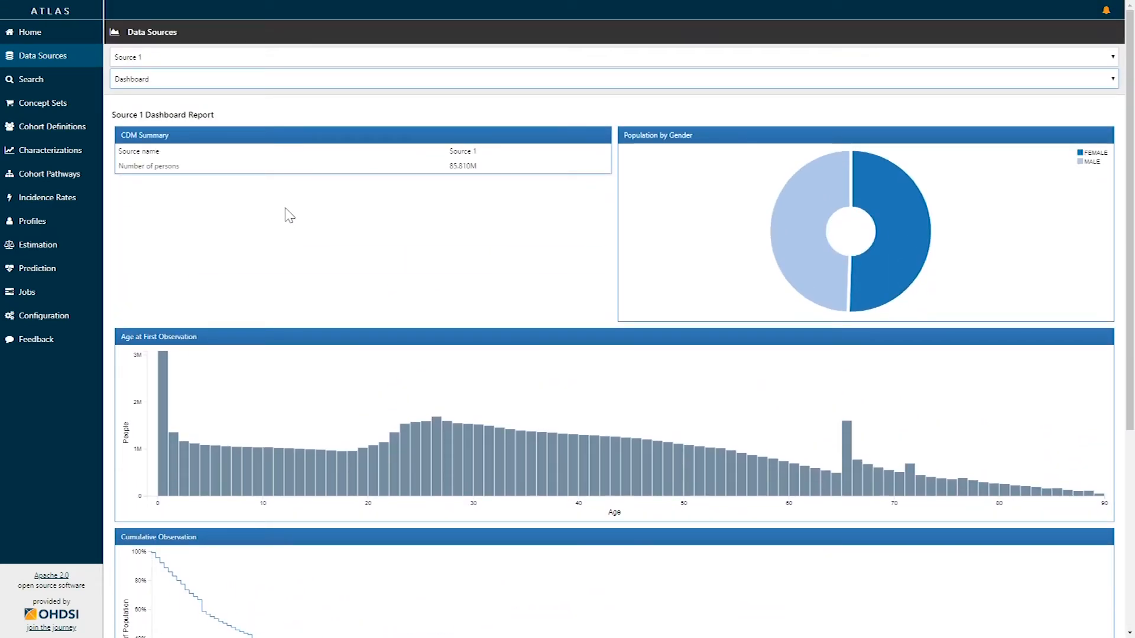
mouse_move(376, 210)
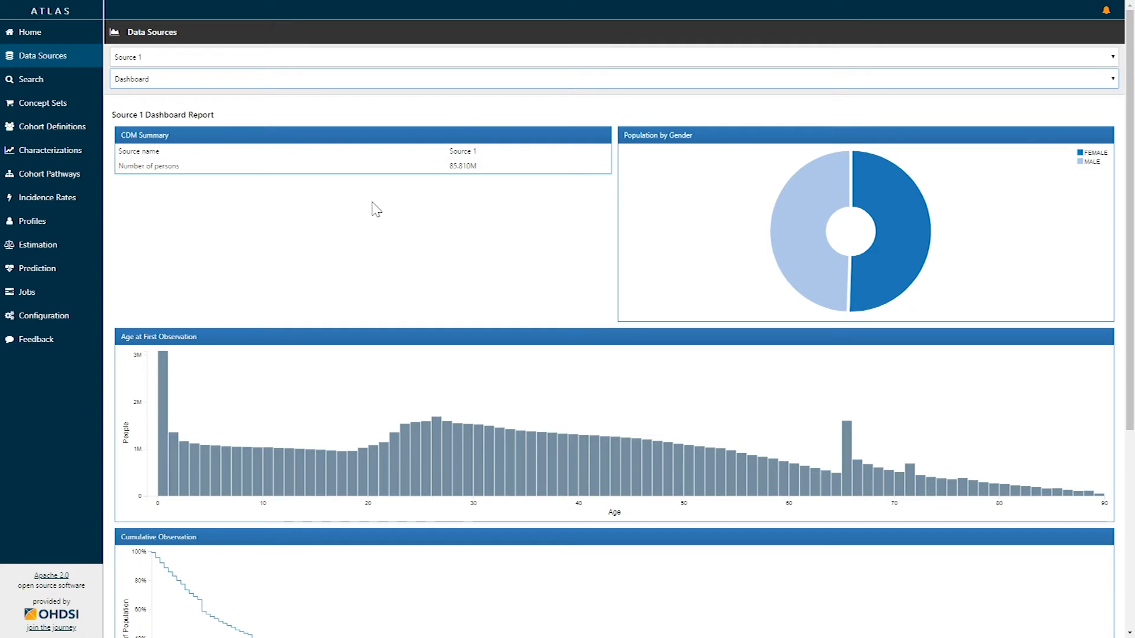
mouse_move(205, 178)
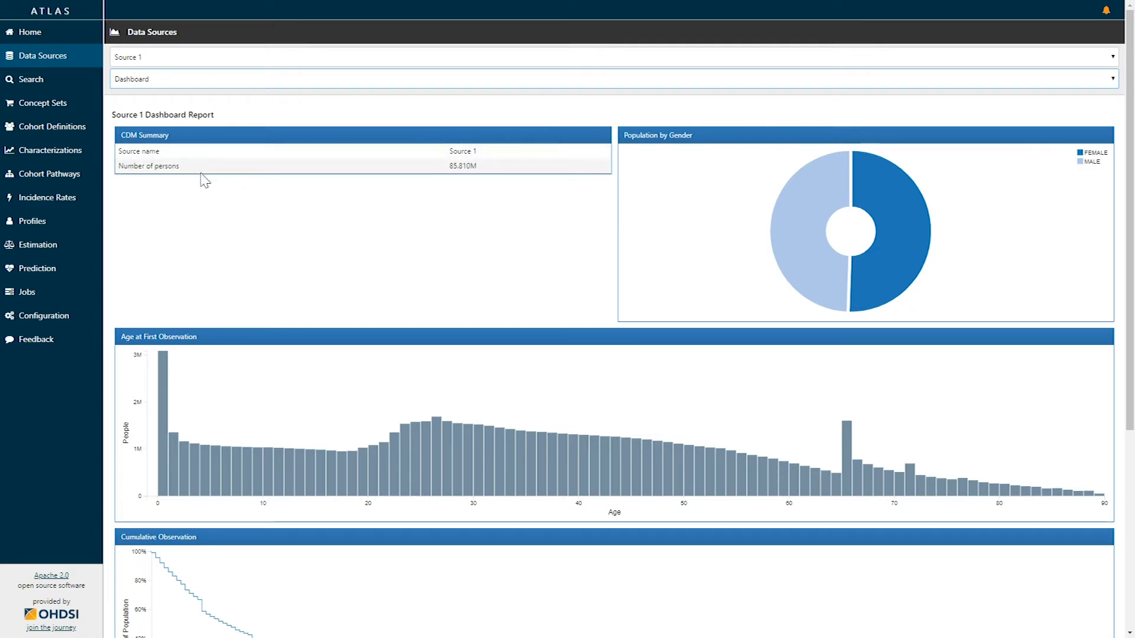
mouse_move(510, 174)
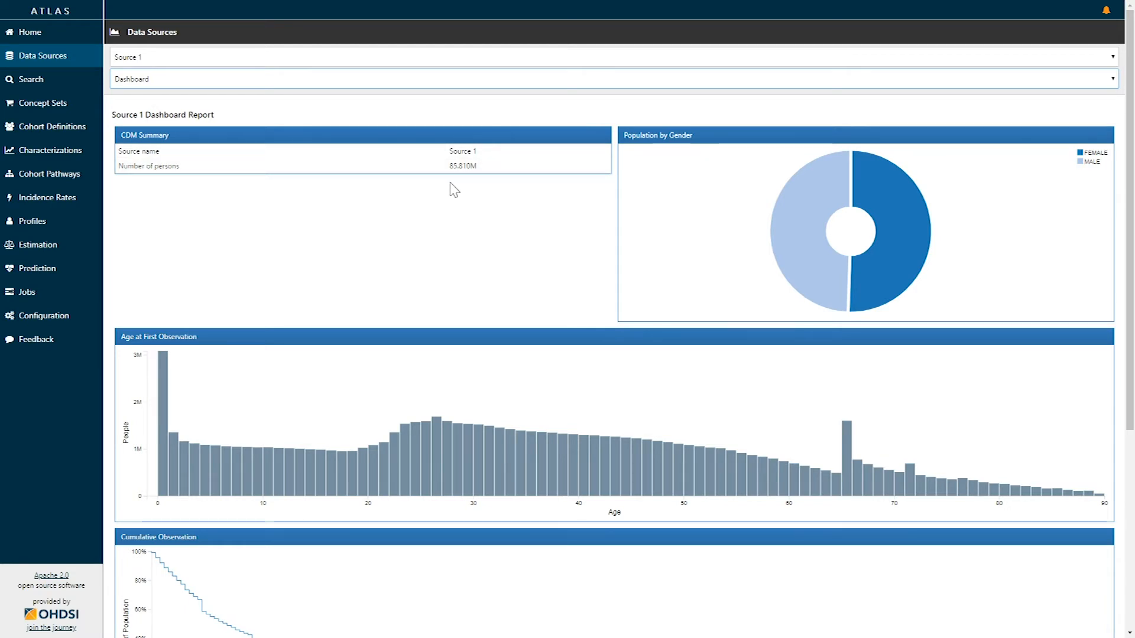
mouse_move(467, 166)
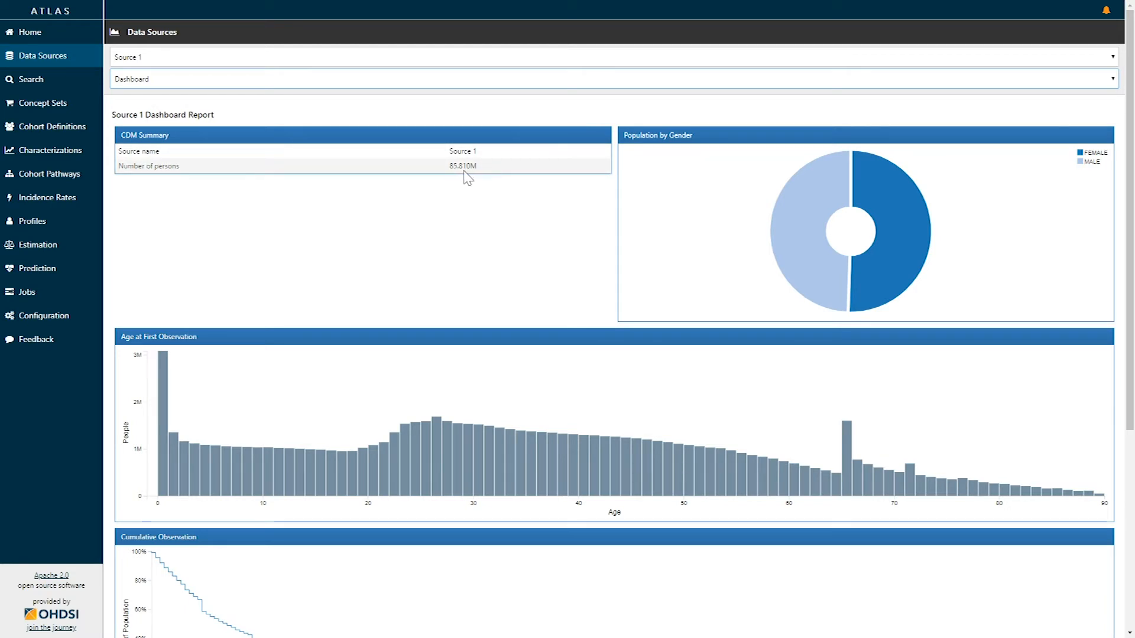
mouse_move(702, 200)
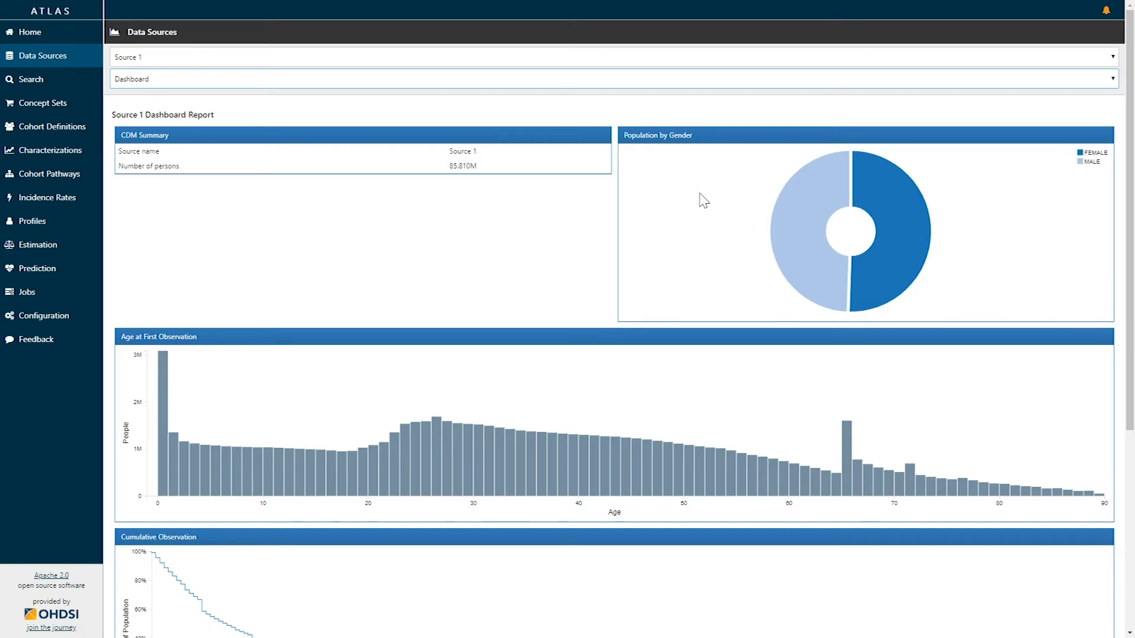
mouse_move(746, 189)
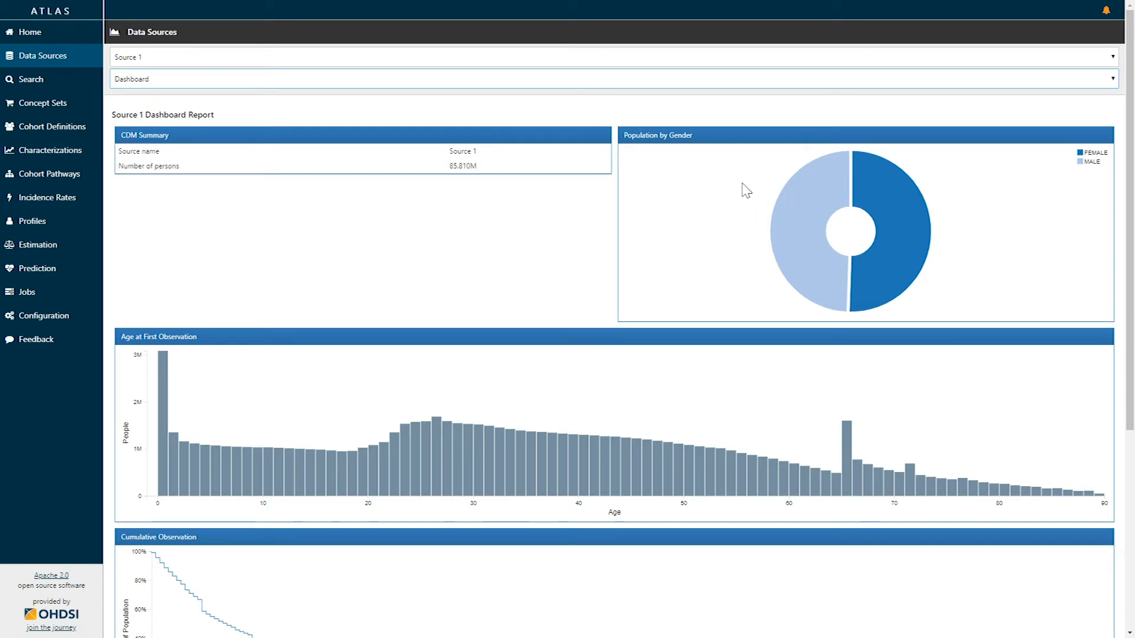
mouse_move(905, 200)
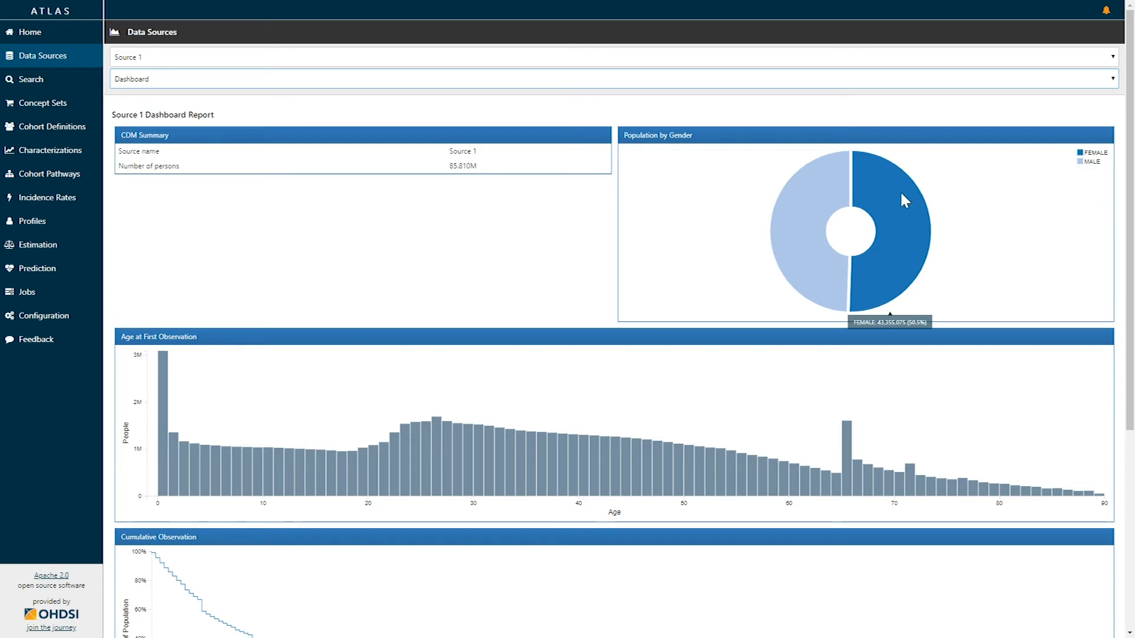
mouse_move(896, 202)
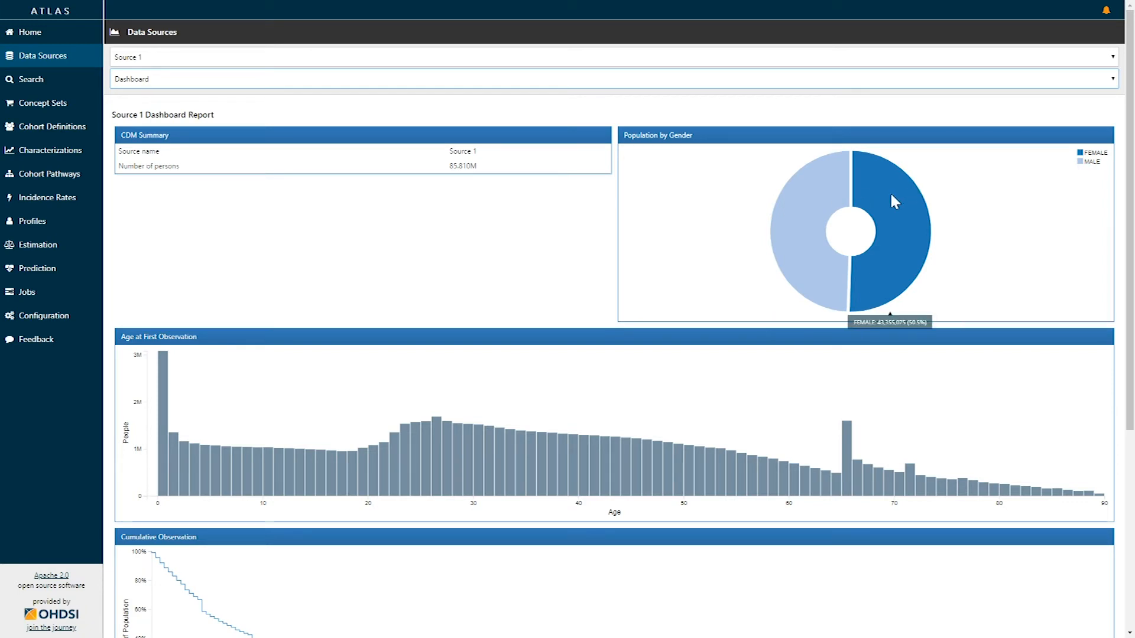
mouse_move(908, 269)
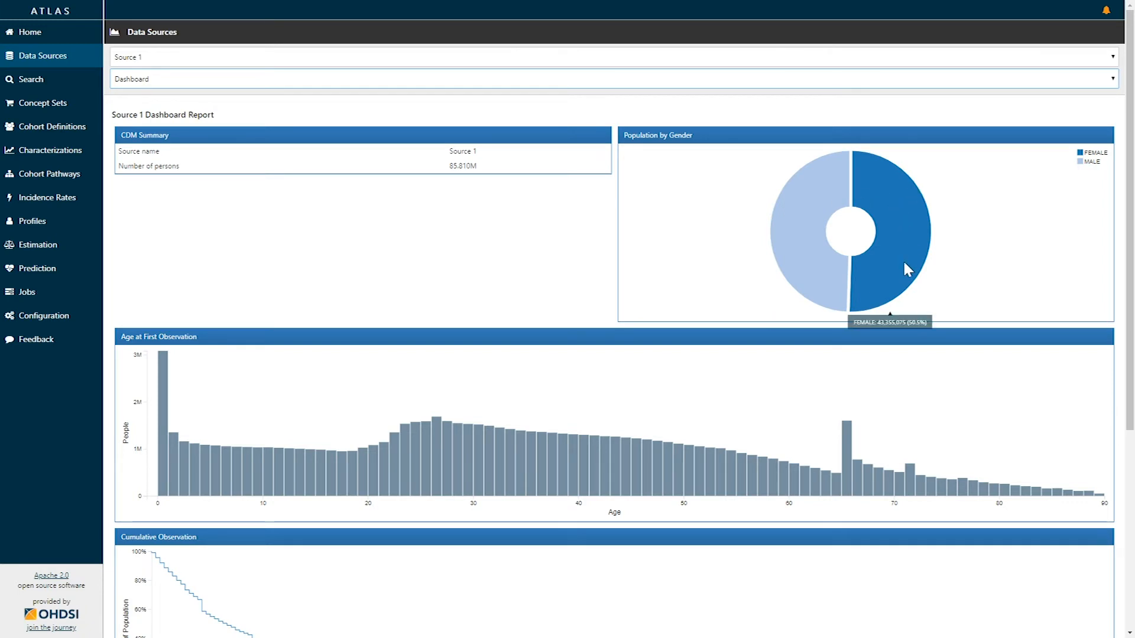
mouse_move(904, 290)
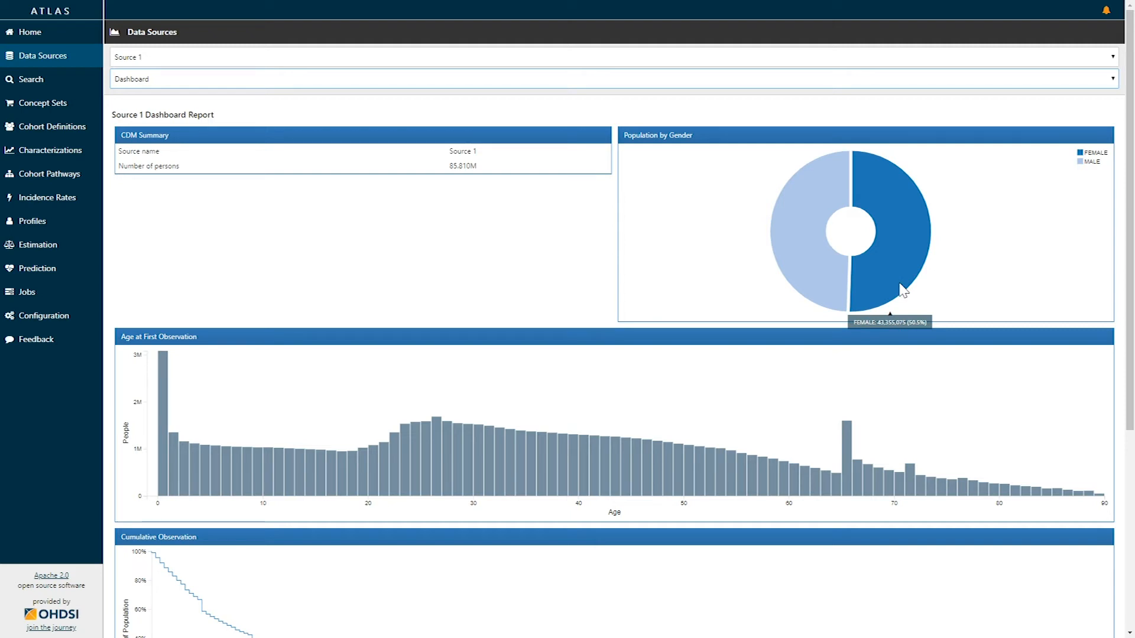
mouse_move(261, 352)
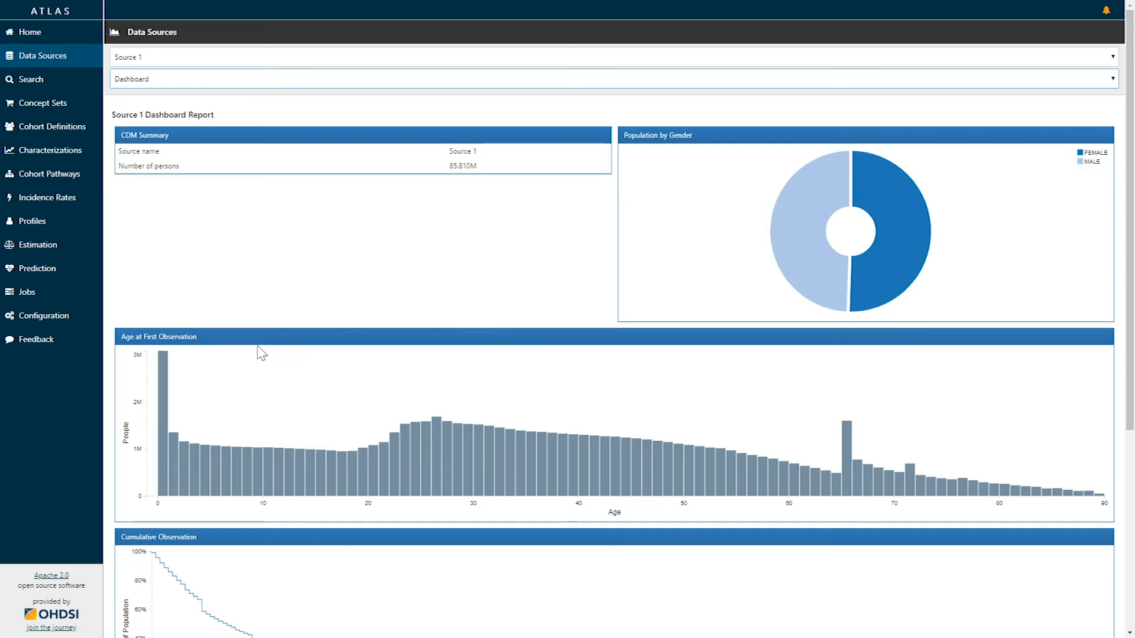
Scroll down the Source 1 dashboard past the age chart to the cumulative observation curve.
scroll("down", 3)
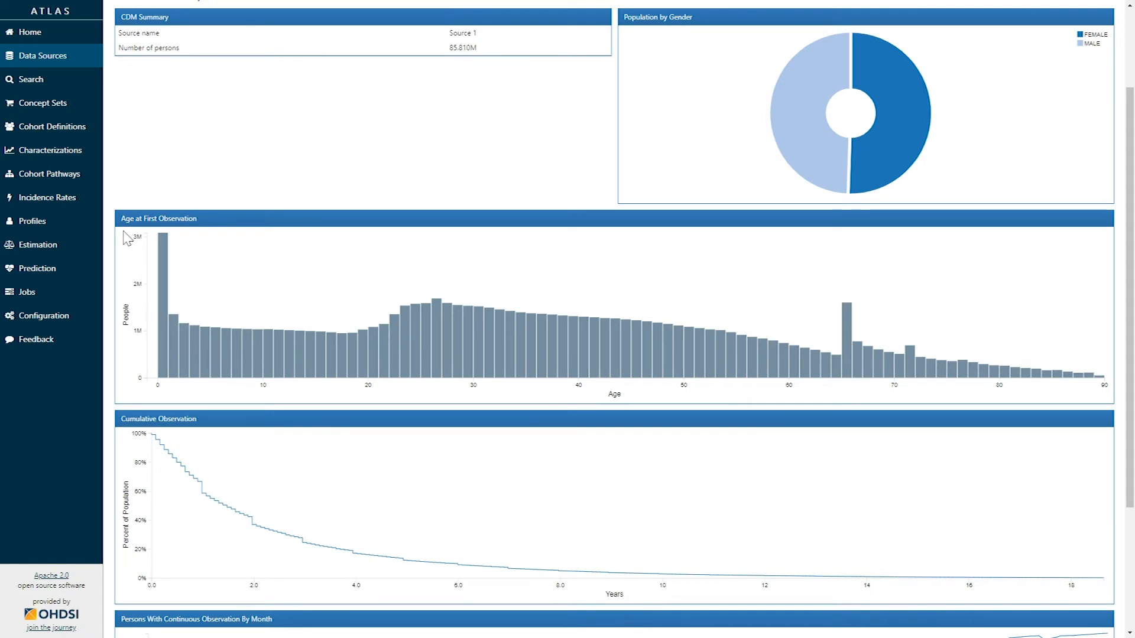
mouse_move(120, 244)
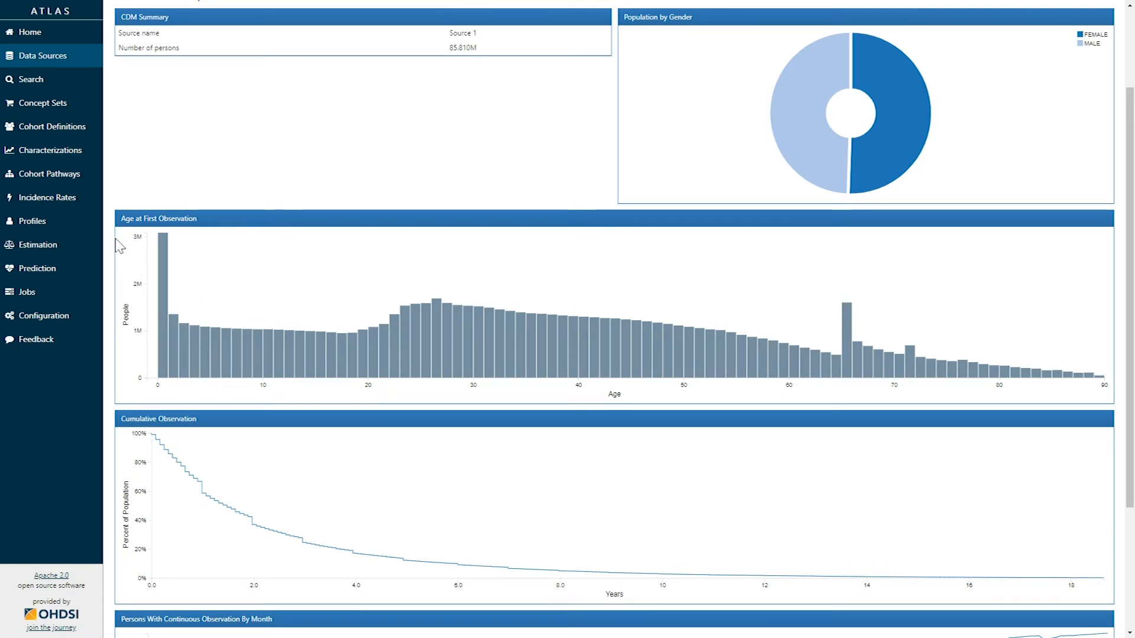
mouse_move(133, 349)
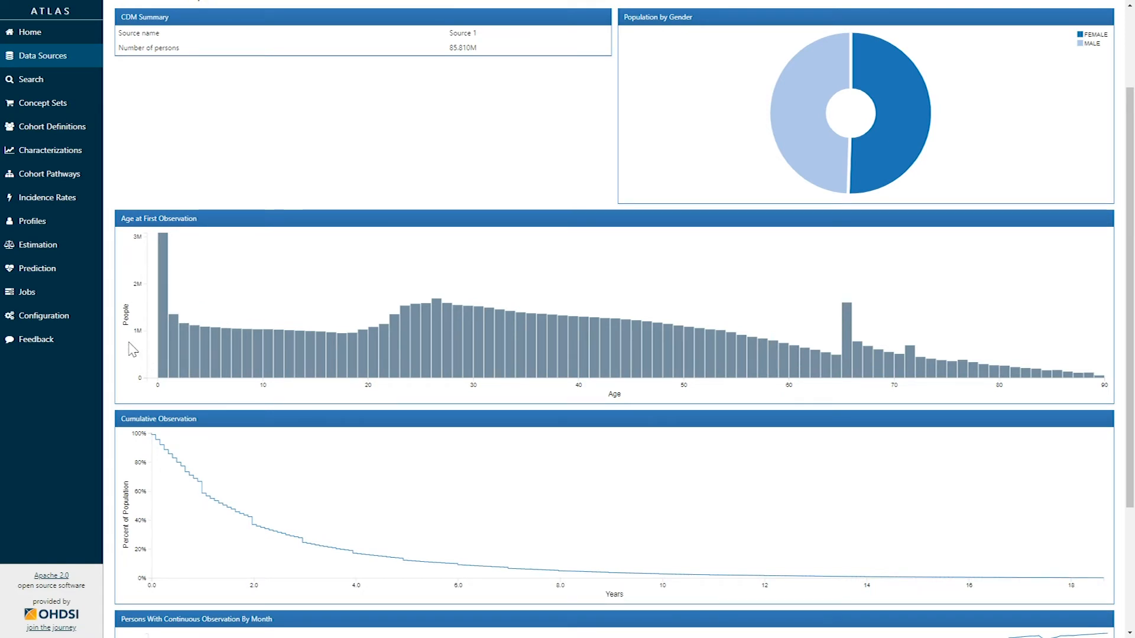
mouse_move(548, 393)
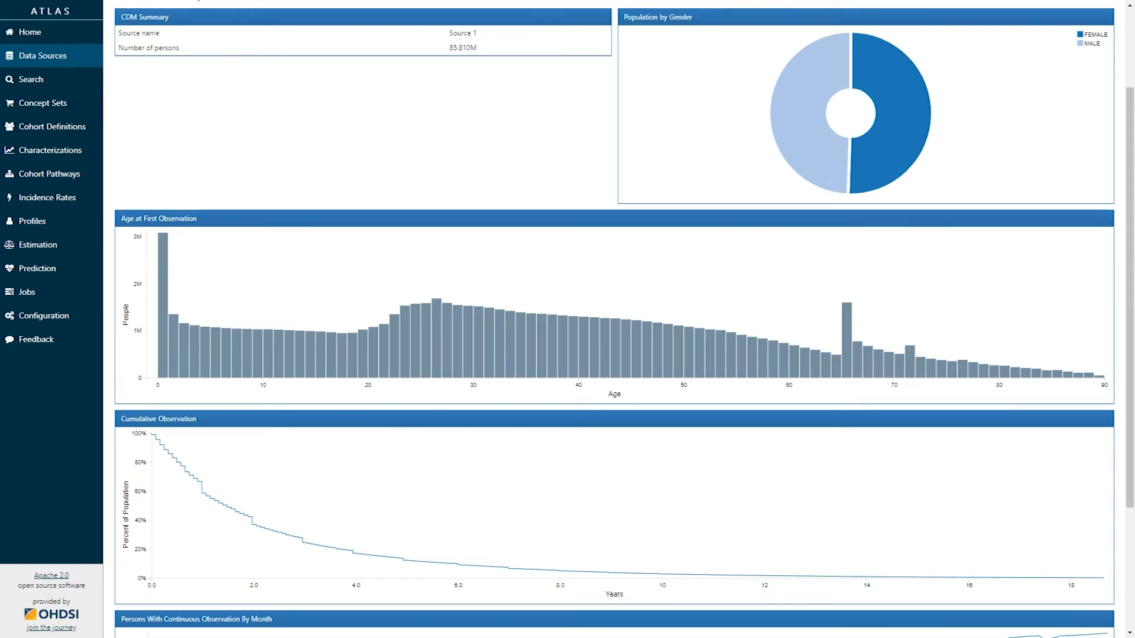
mouse_move(160, 287)
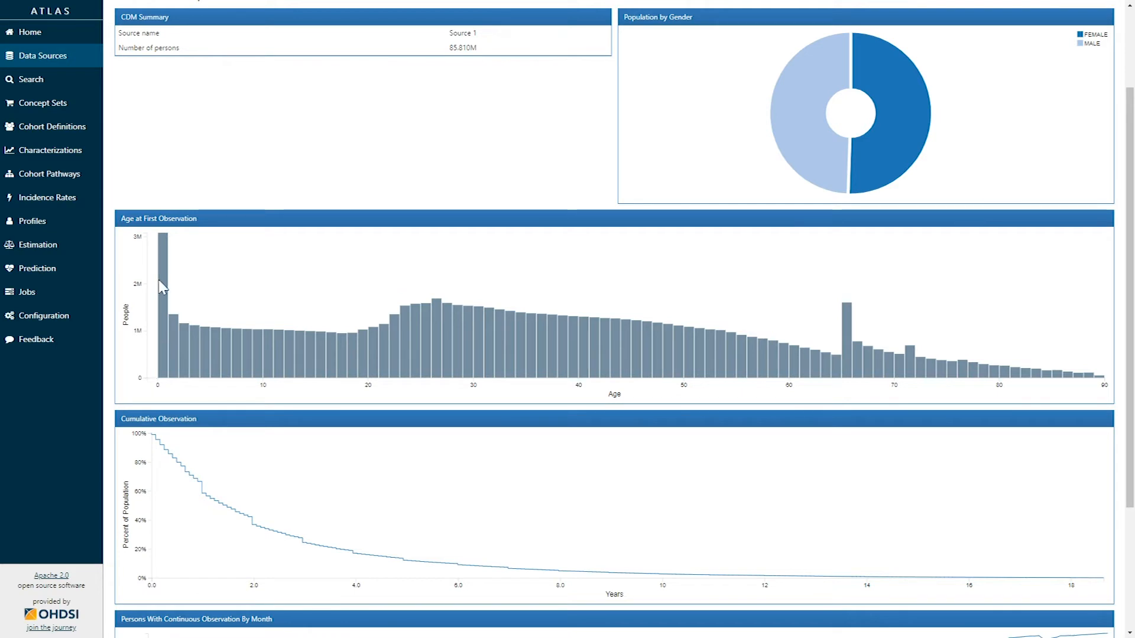
mouse_move(183, 344)
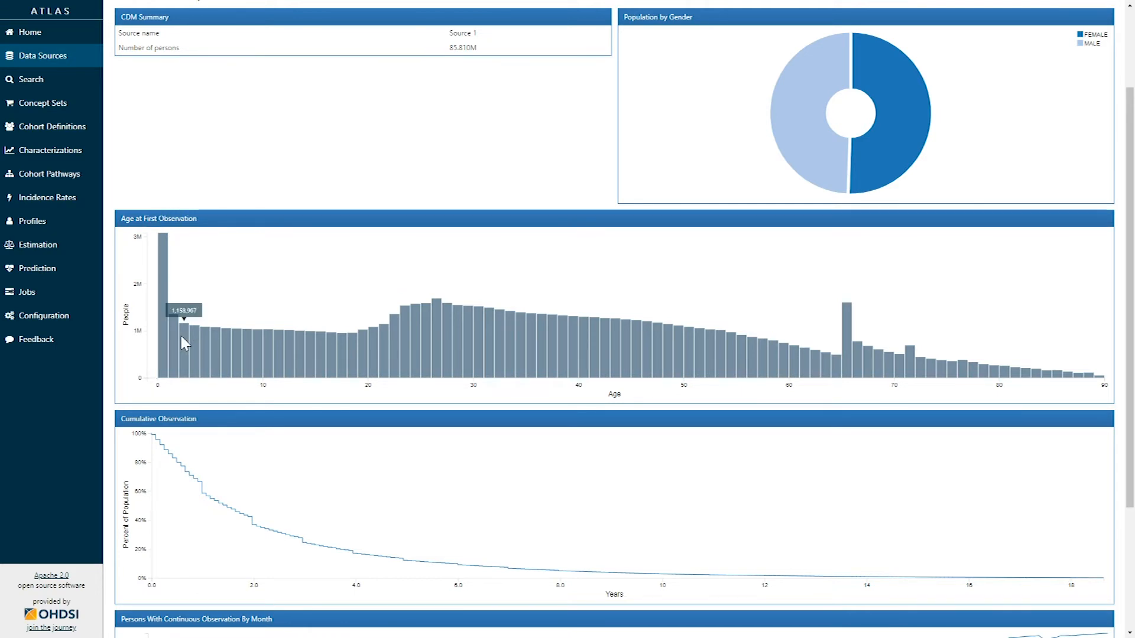
mouse_move(221, 344)
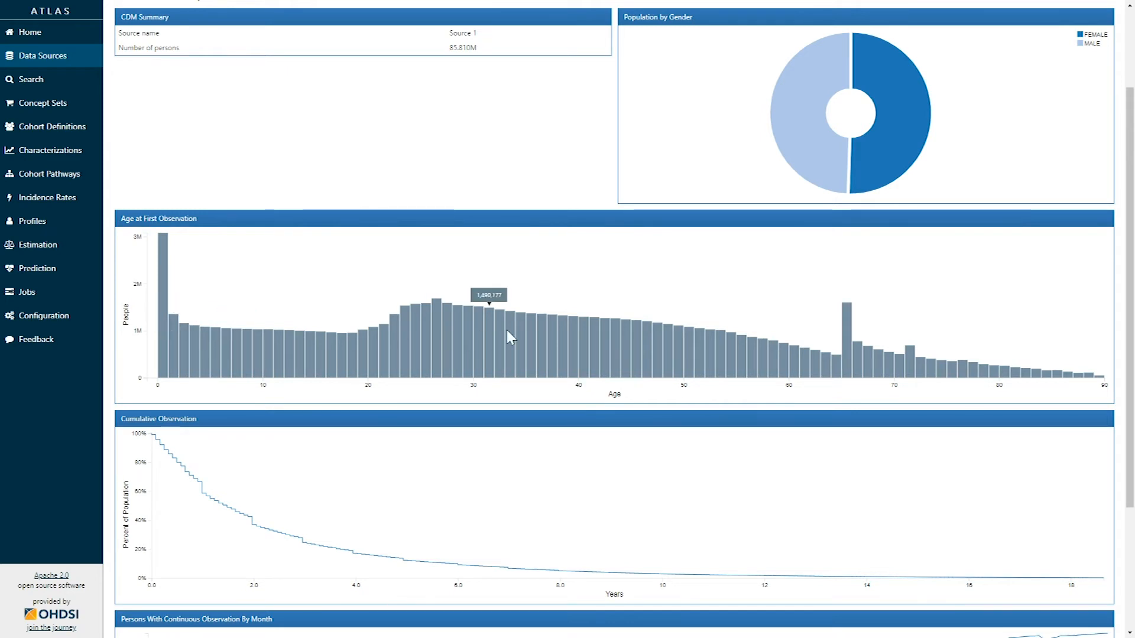
mouse_move(165, 288)
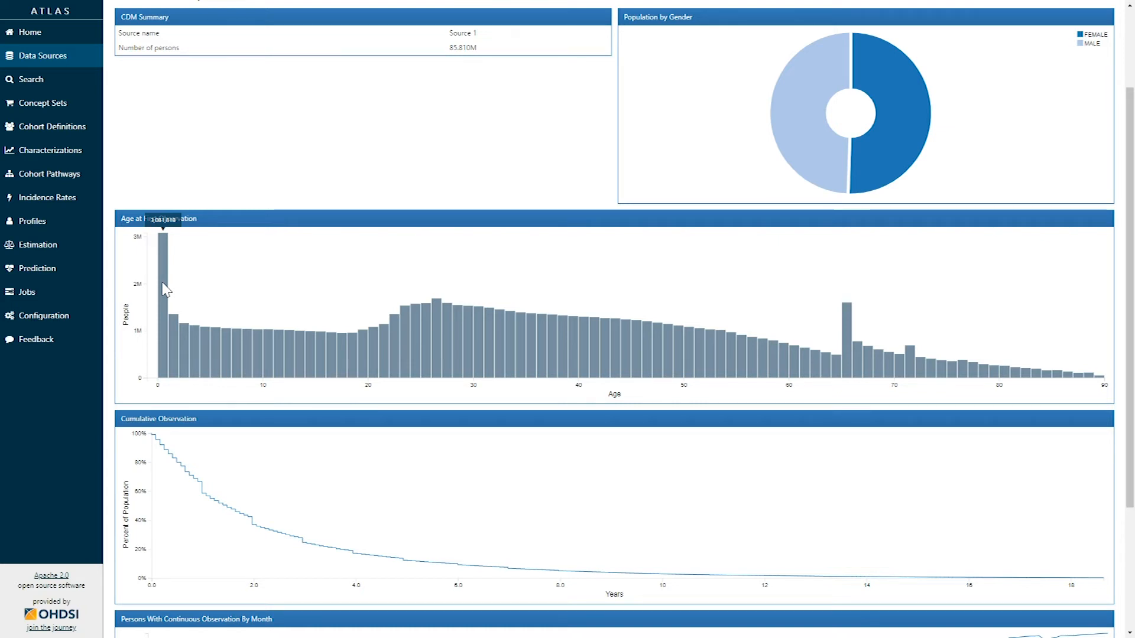
mouse_move(245, 331)
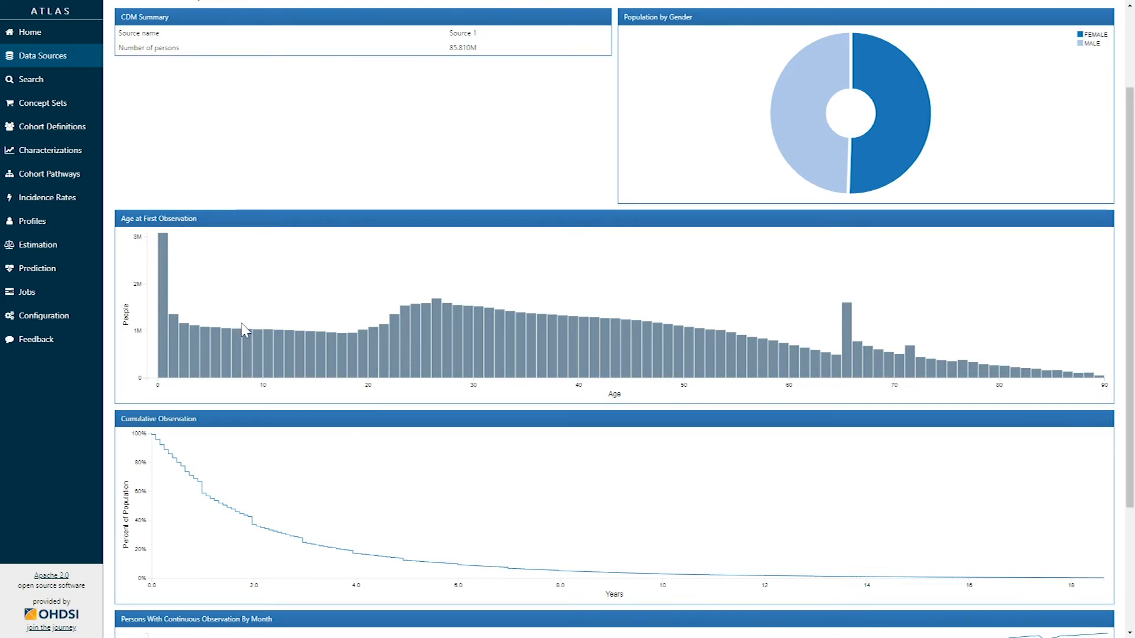
mouse_move(505, 299)
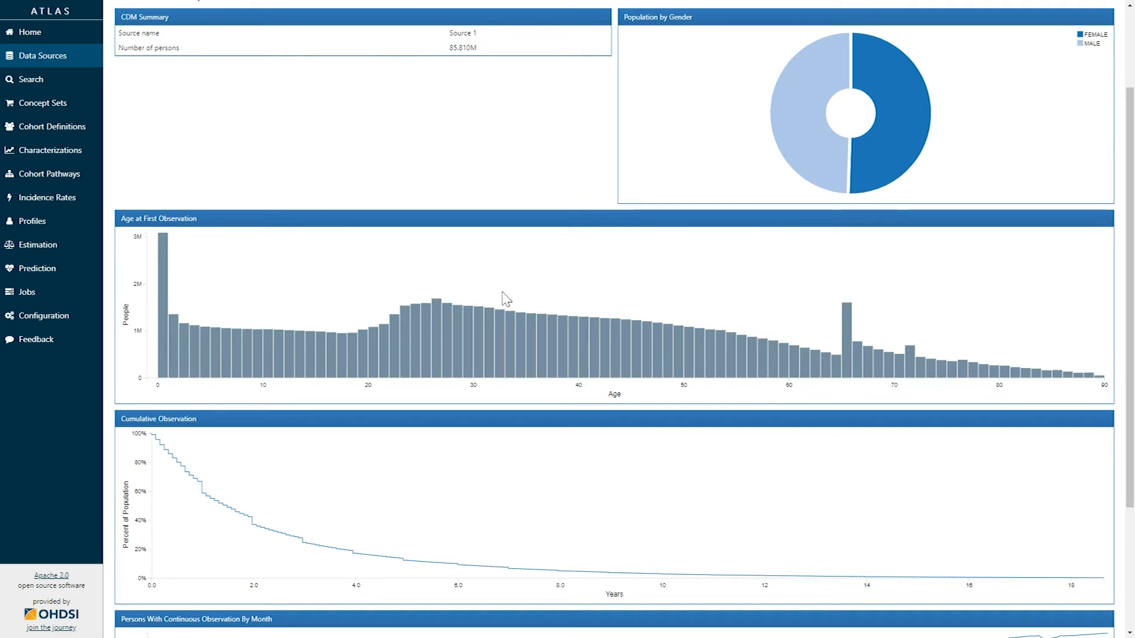
mouse_move(484, 300)
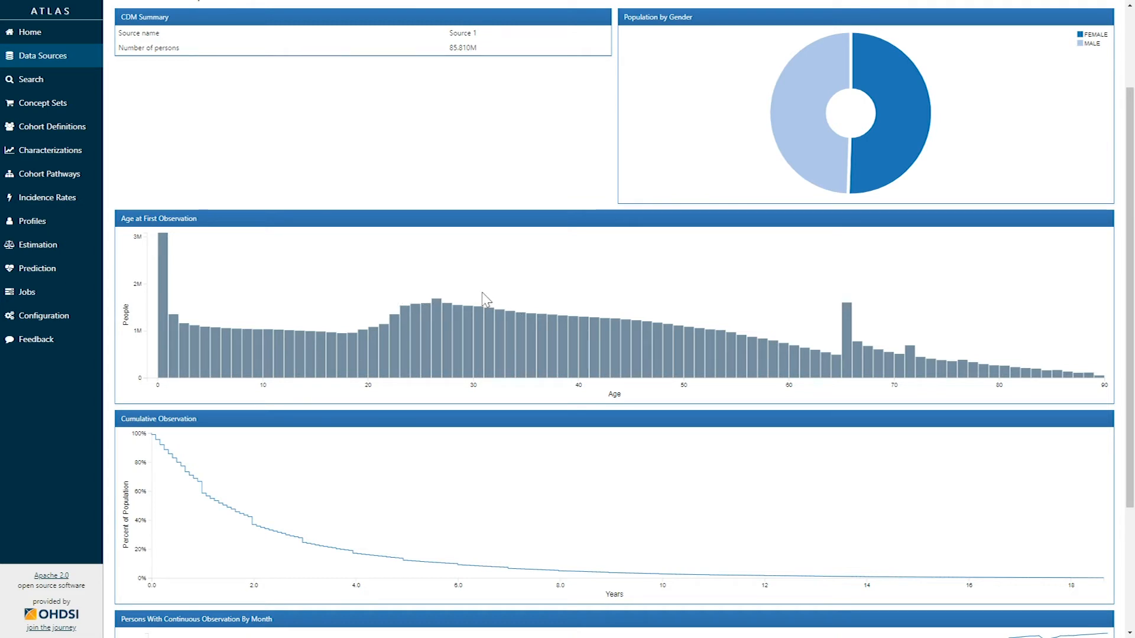
mouse_move(896, 377)
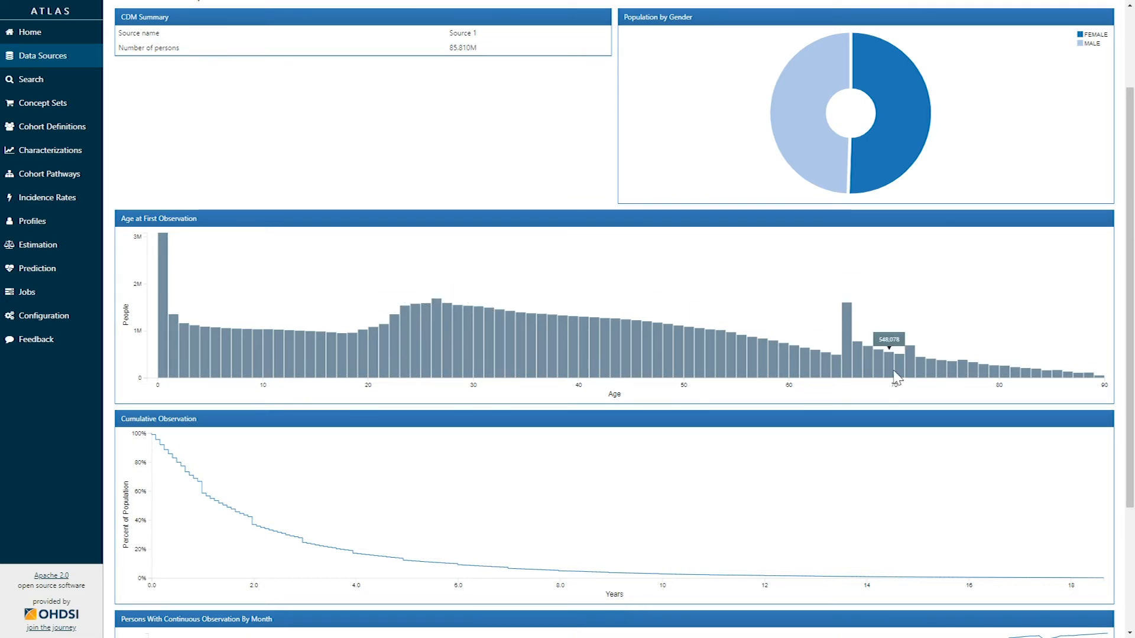
mouse_move(847, 318)
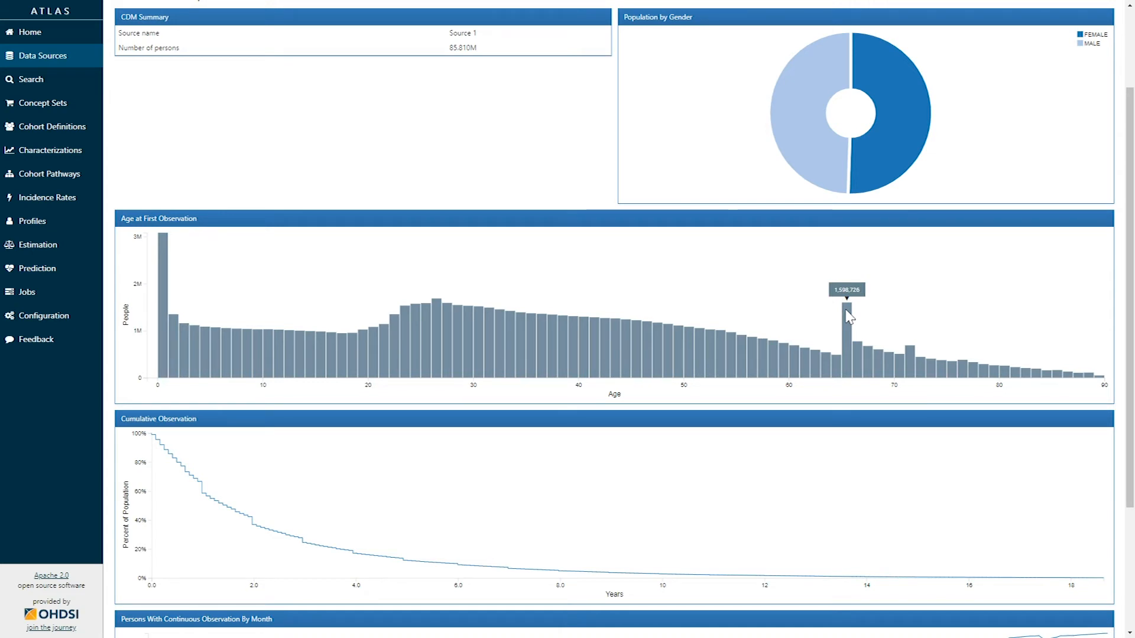
Scroll down to reveal the Persons With Continuous Observation By Month line chart.
scroll("down", 3)
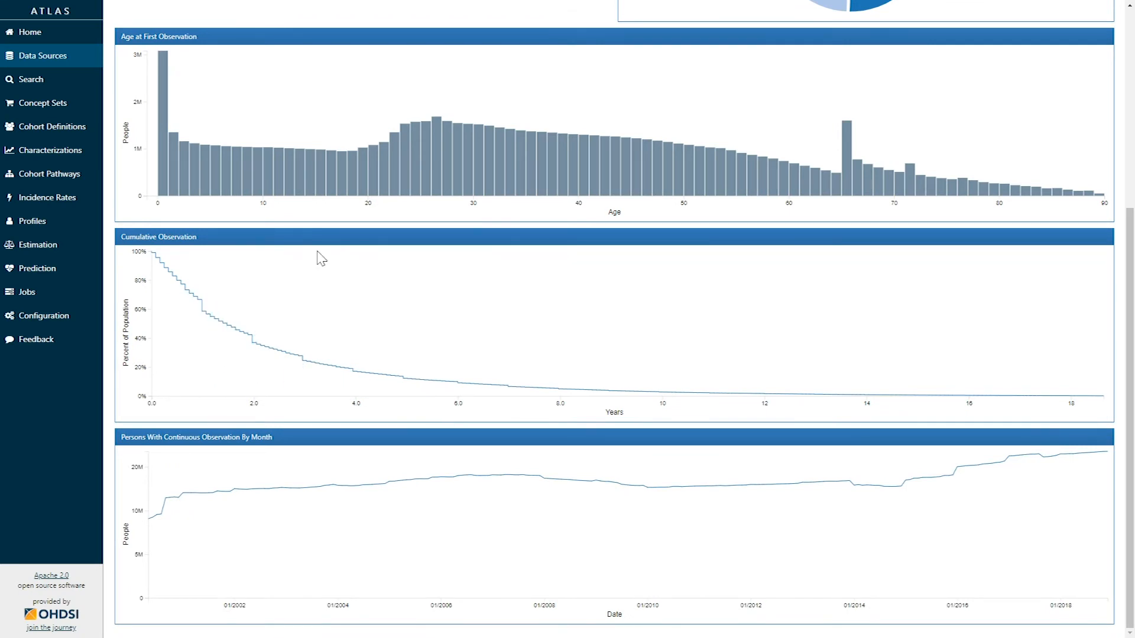
mouse_move(302, 421)
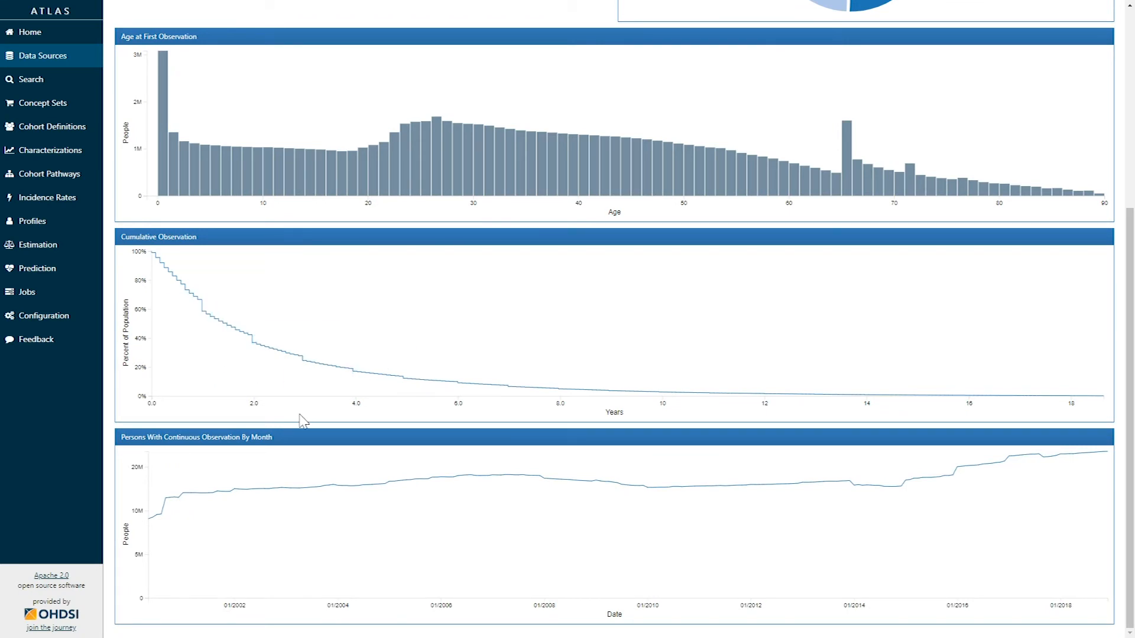
mouse_move(241, 412)
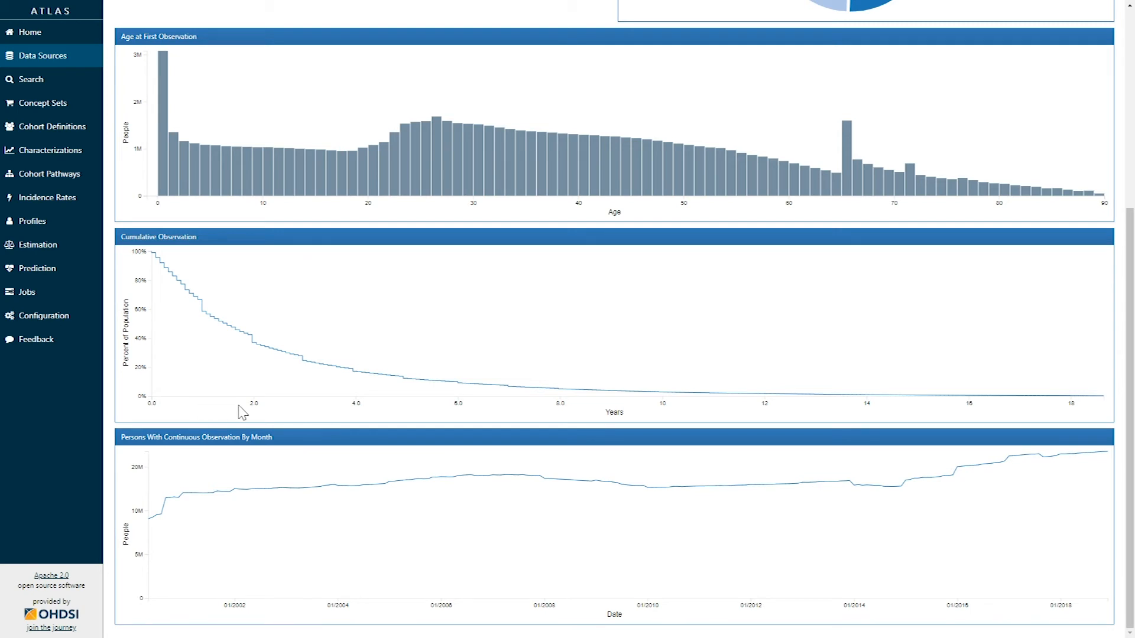
mouse_move(409, 413)
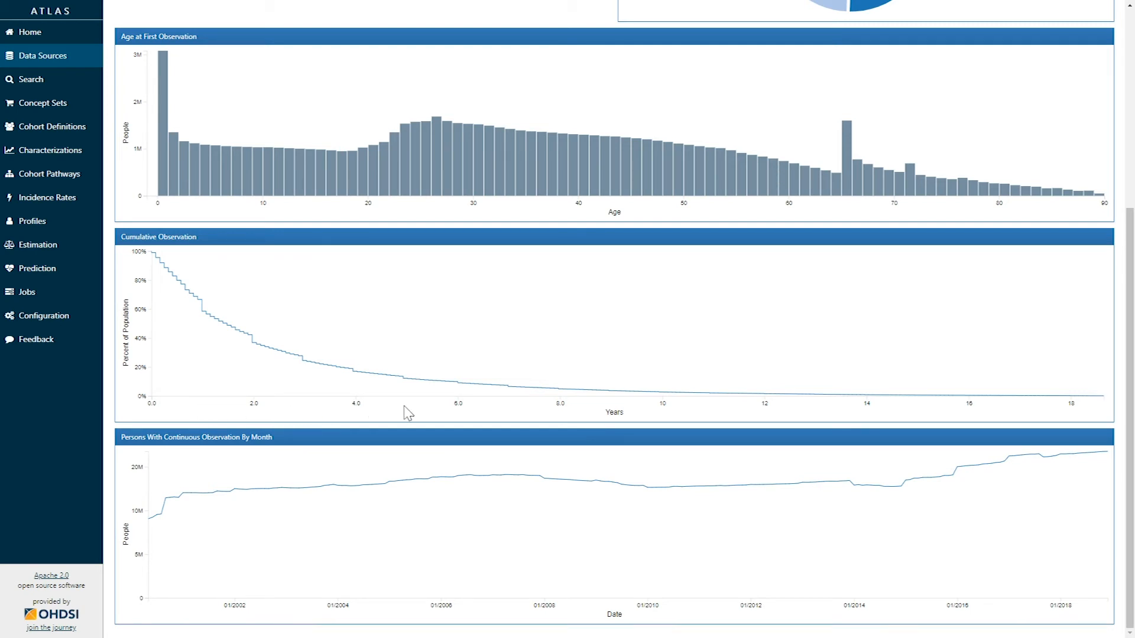
mouse_move(360, 413)
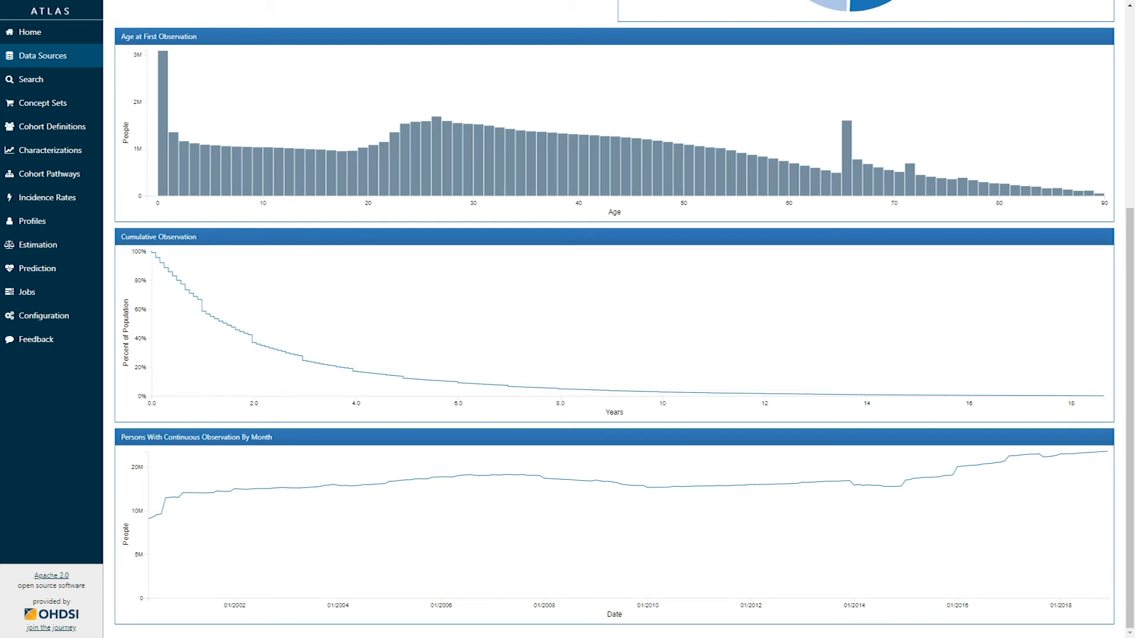
mouse_move(248, 336)
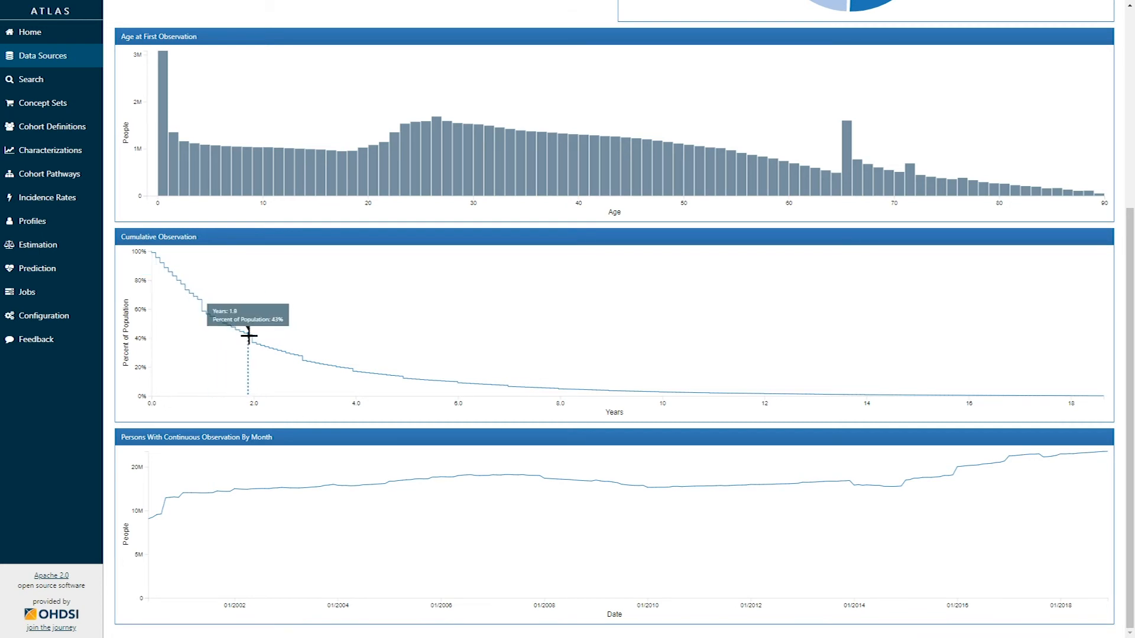
mouse_move(252, 337)
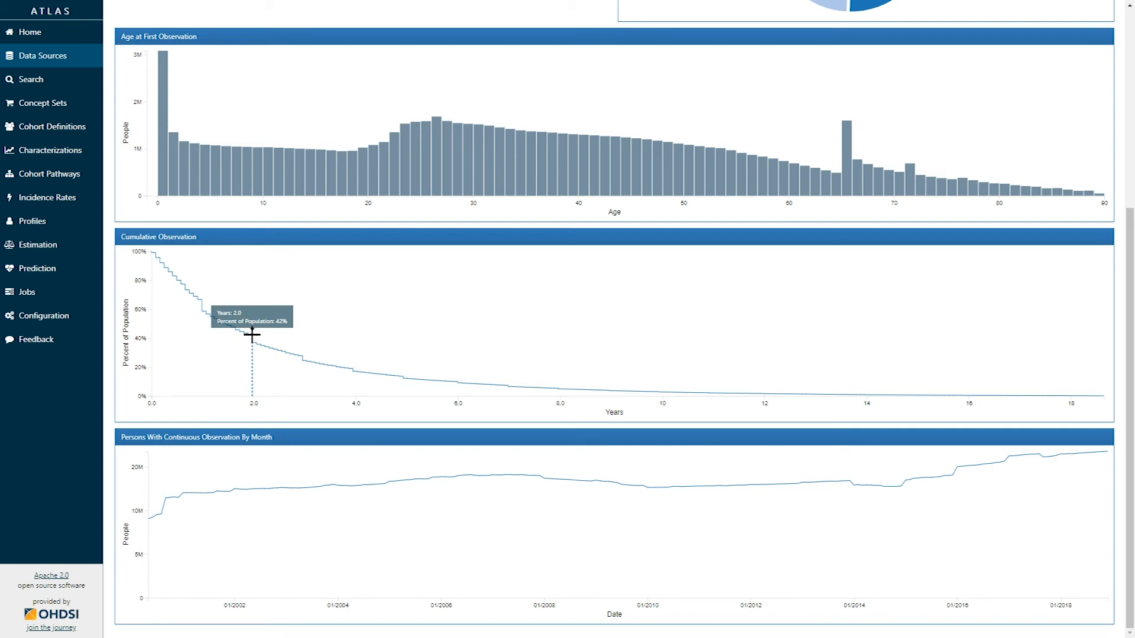
mouse_move(275, 336)
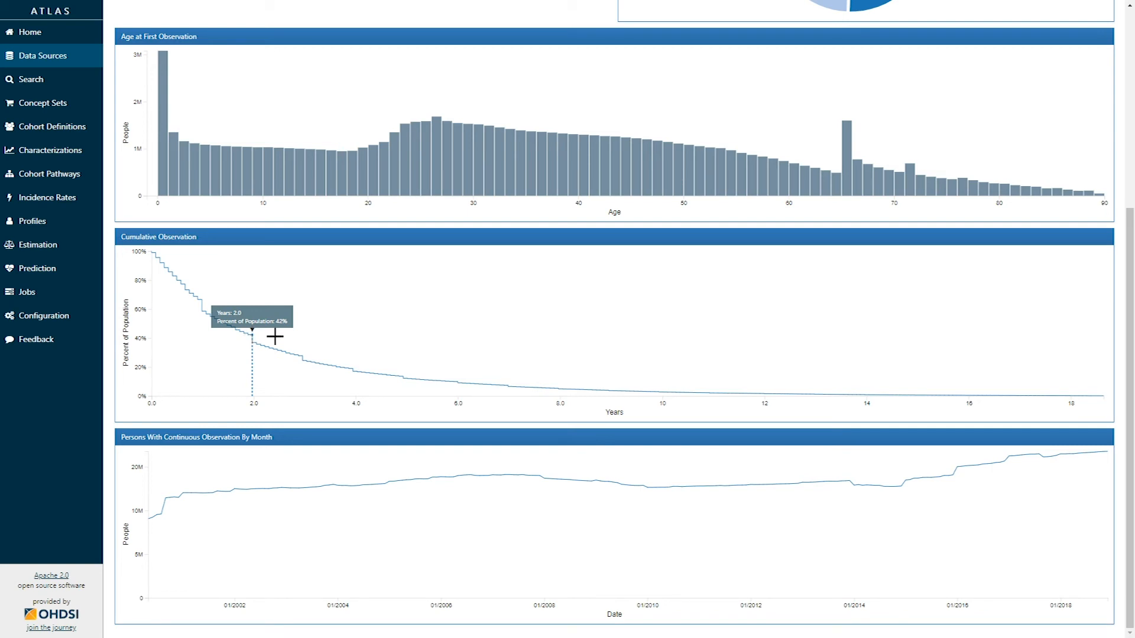
mouse_move(559, 385)
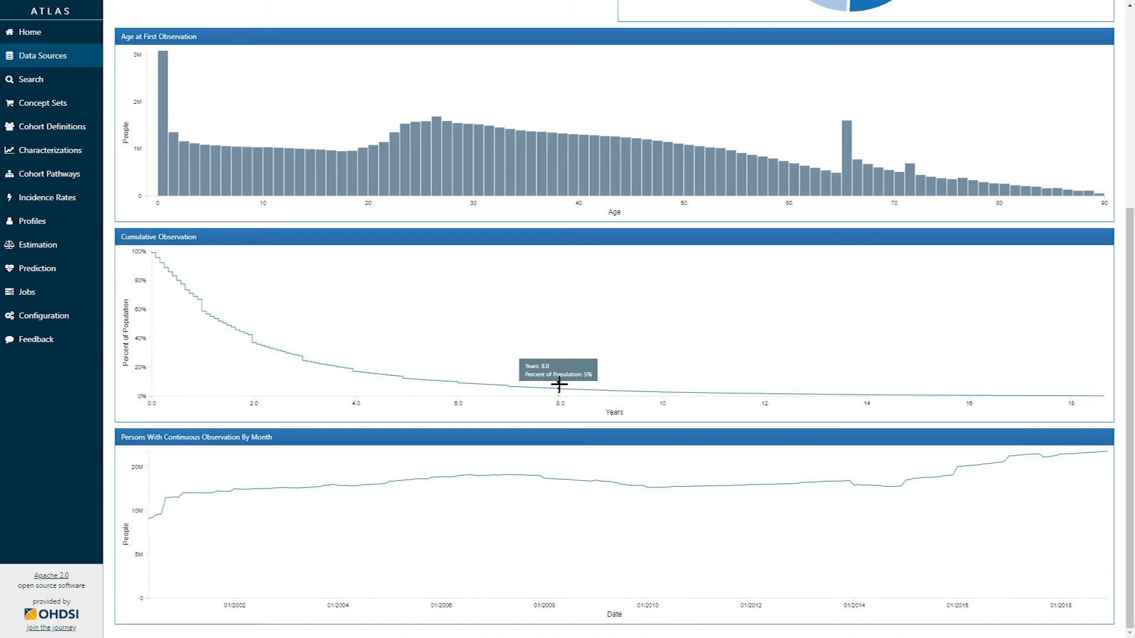
mouse_move(190, 407)
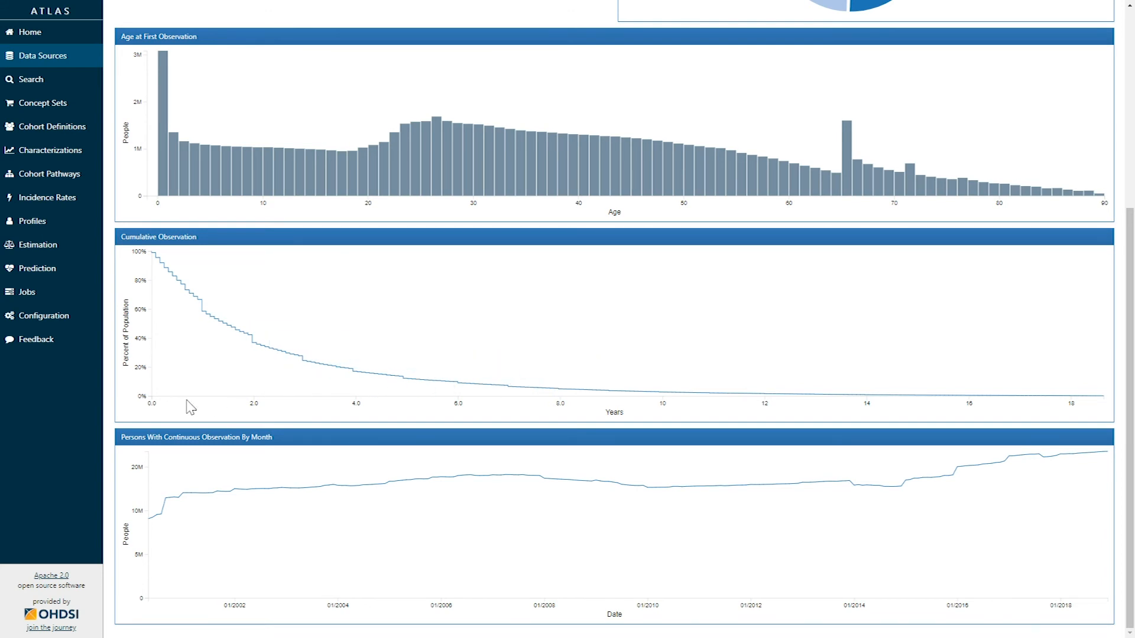
mouse_move(117, 481)
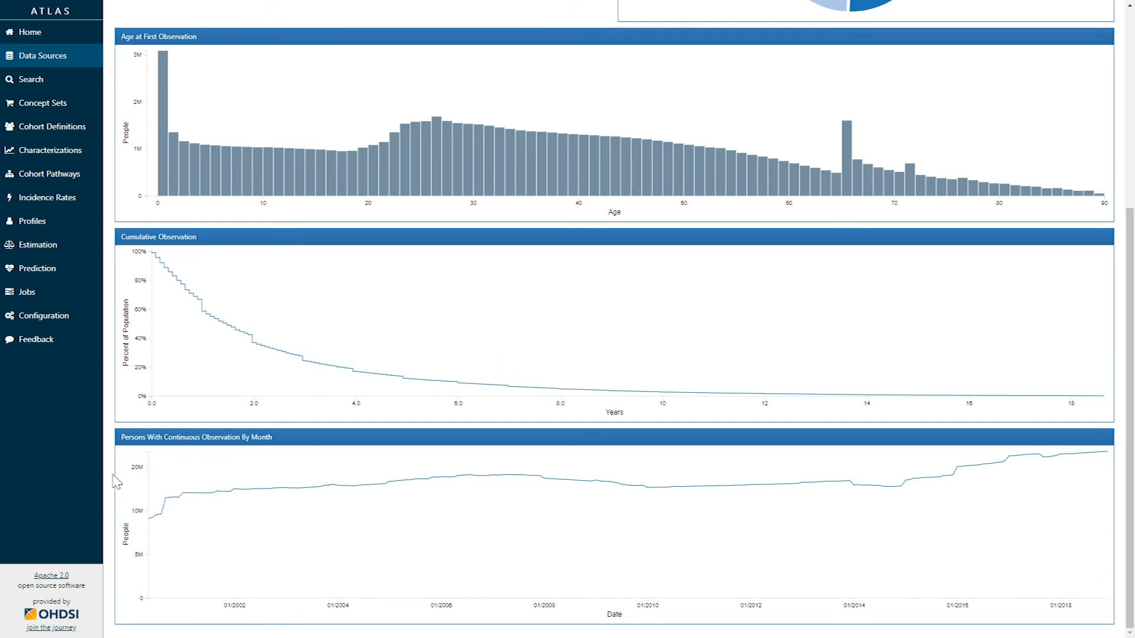
mouse_move(123, 462)
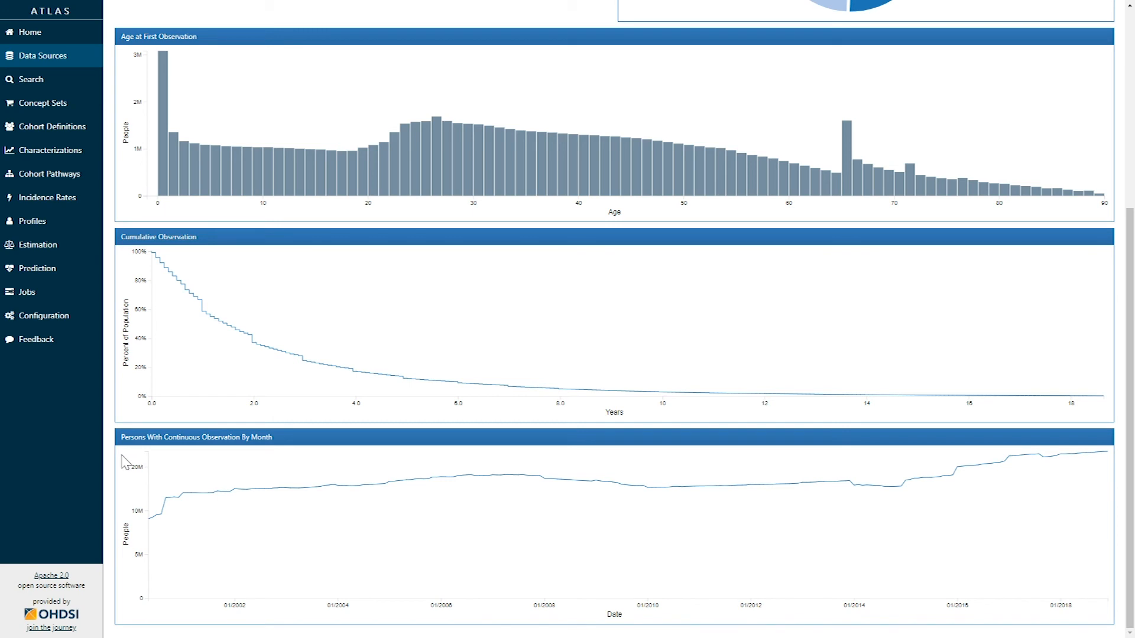
mouse_move(160, 507)
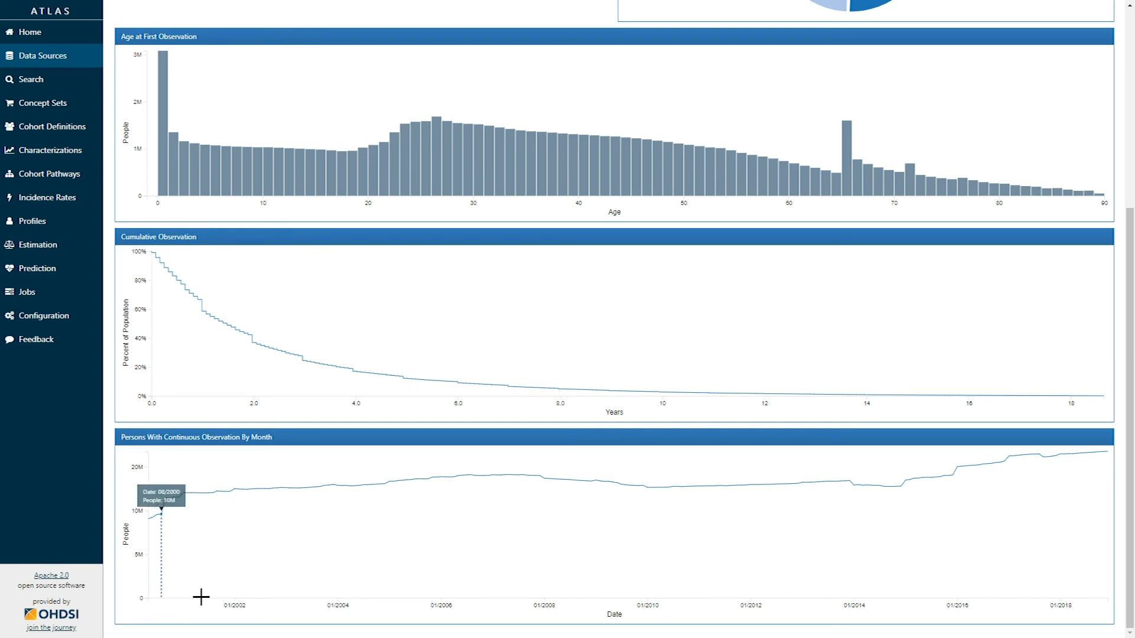
mouse_move(214, 606)
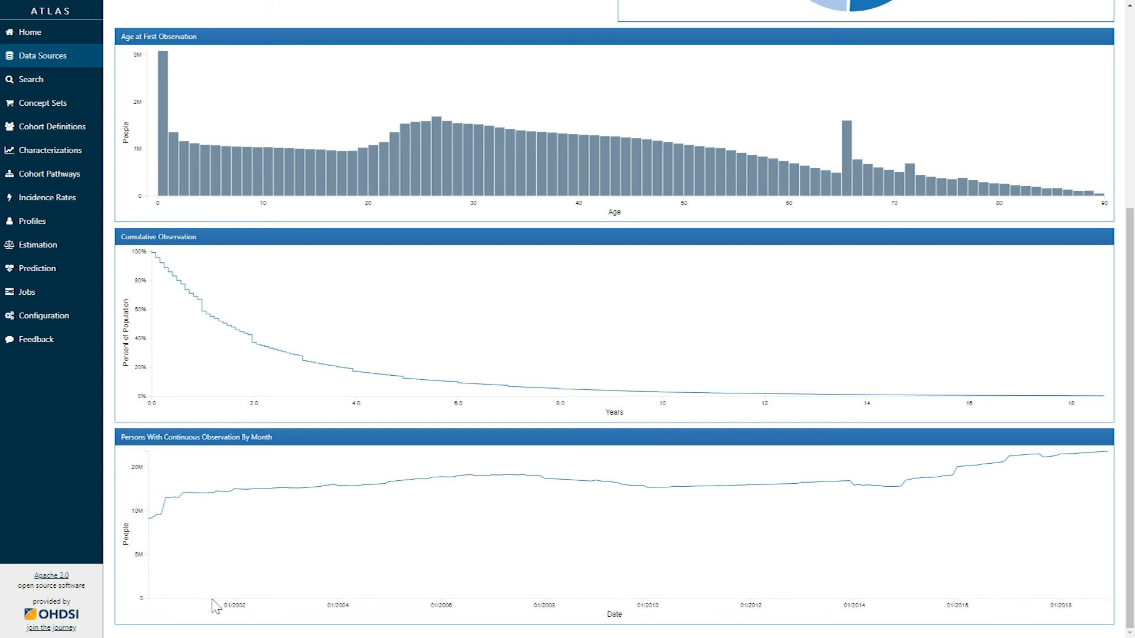
mouse_move(129, 554)
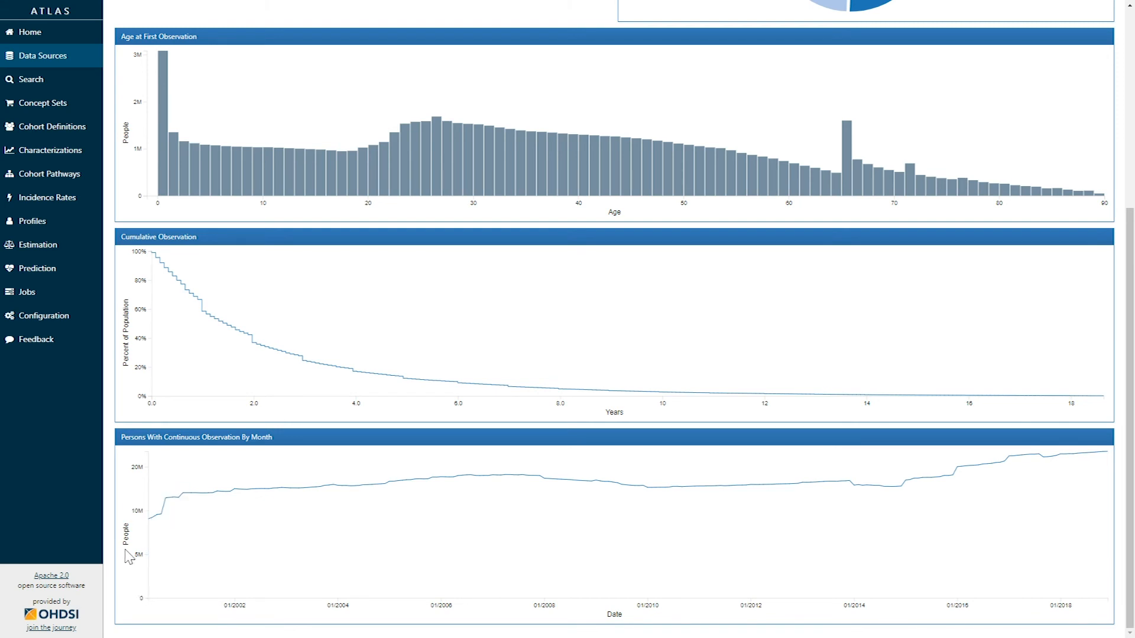
mouse_move(161, 506)
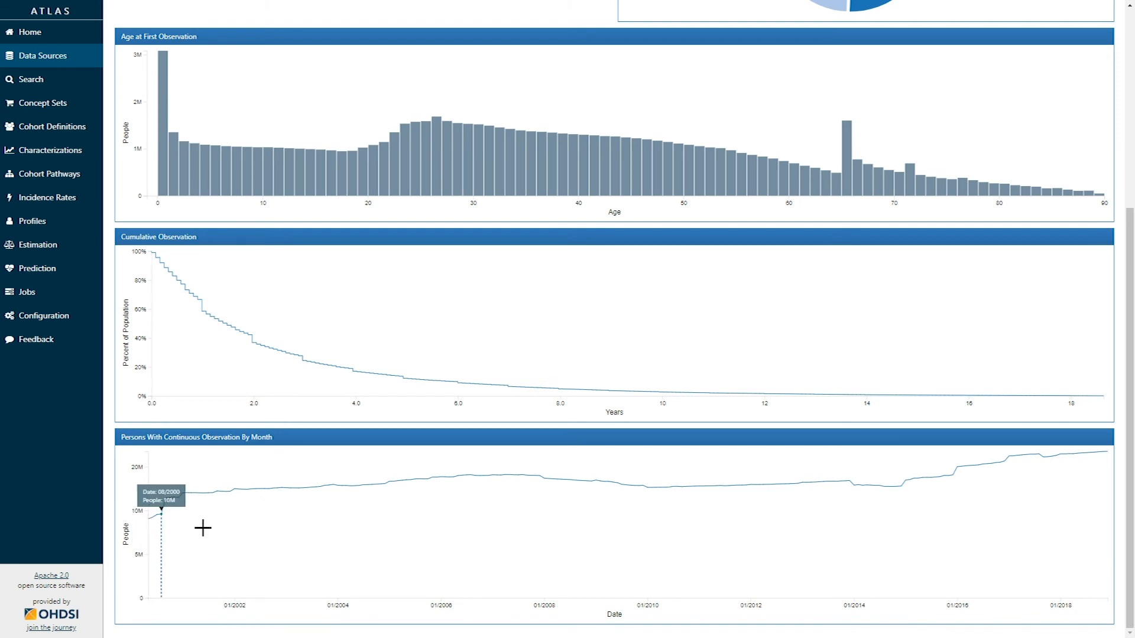
mouse_move(487, 480)
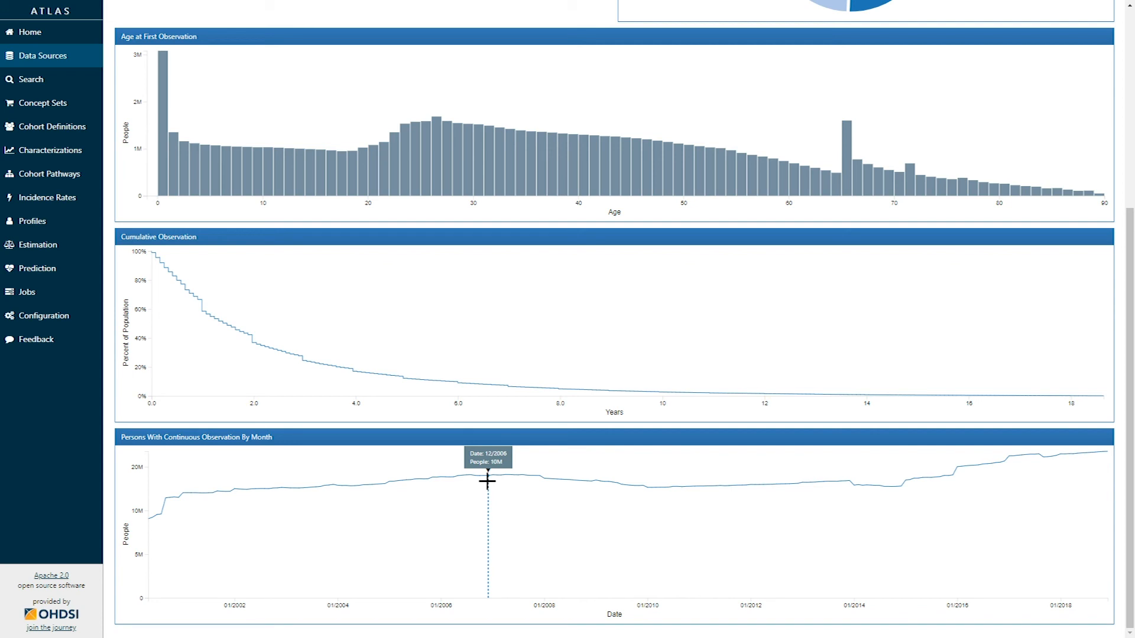
mouse_move(155, 519)
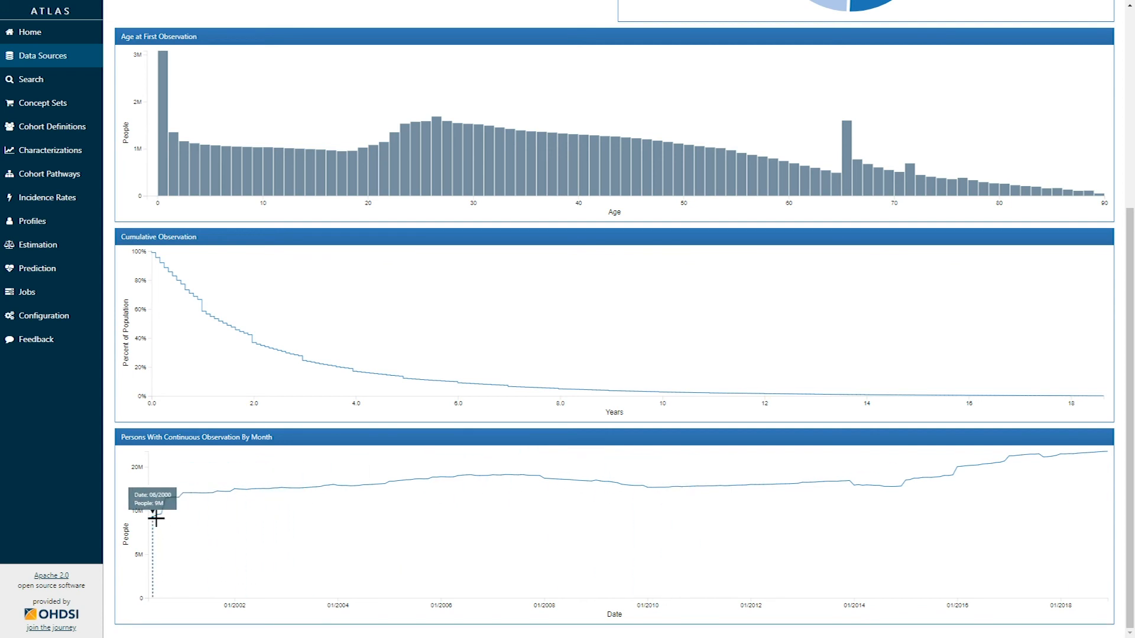
mouse_move(149, 520)
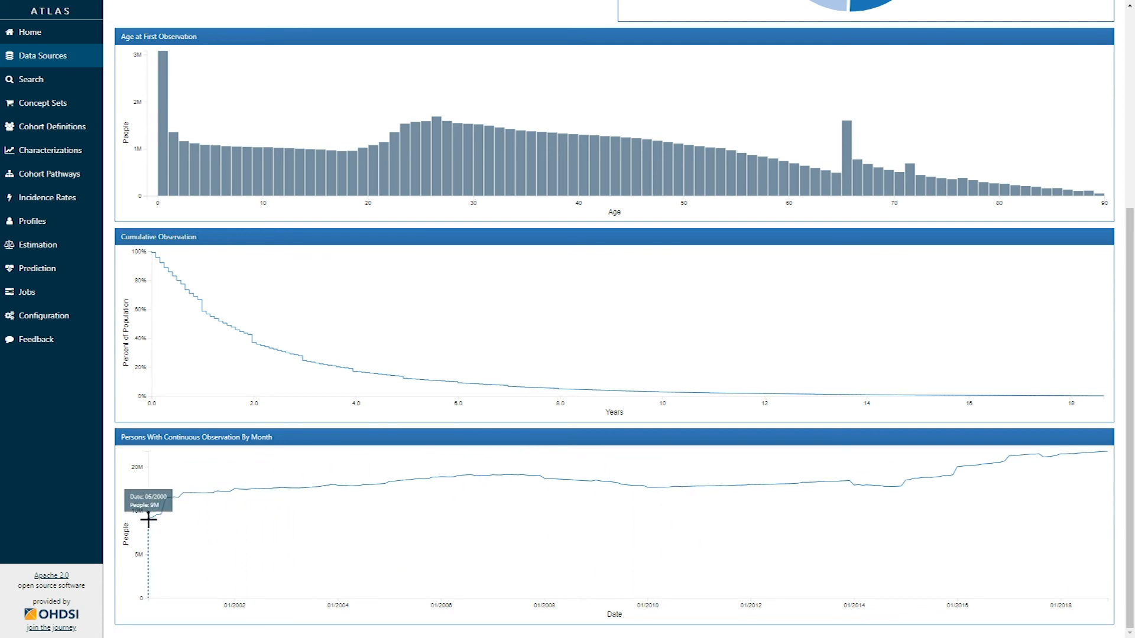
mouse_move(1086, 476)
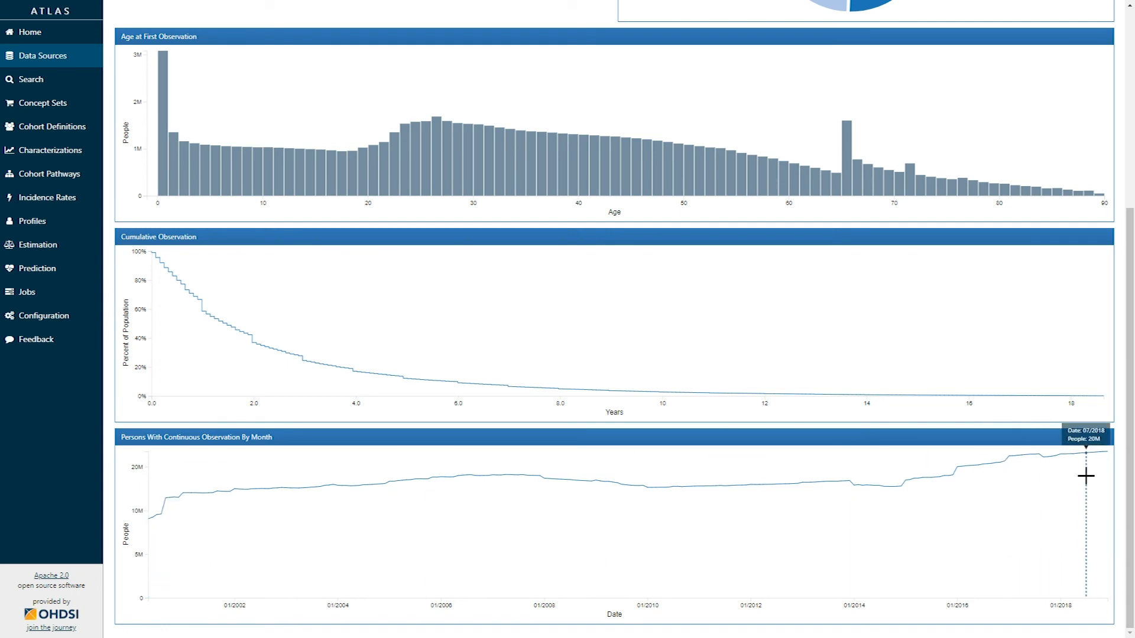
mouse_move(1100, 453)
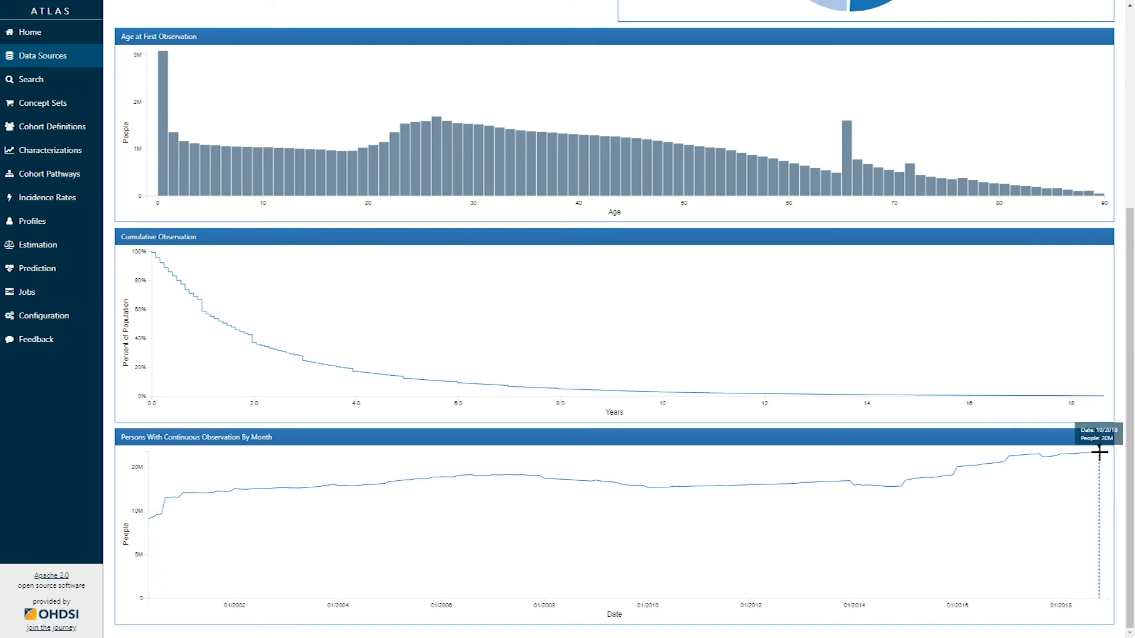
mouse_move(825, 484)
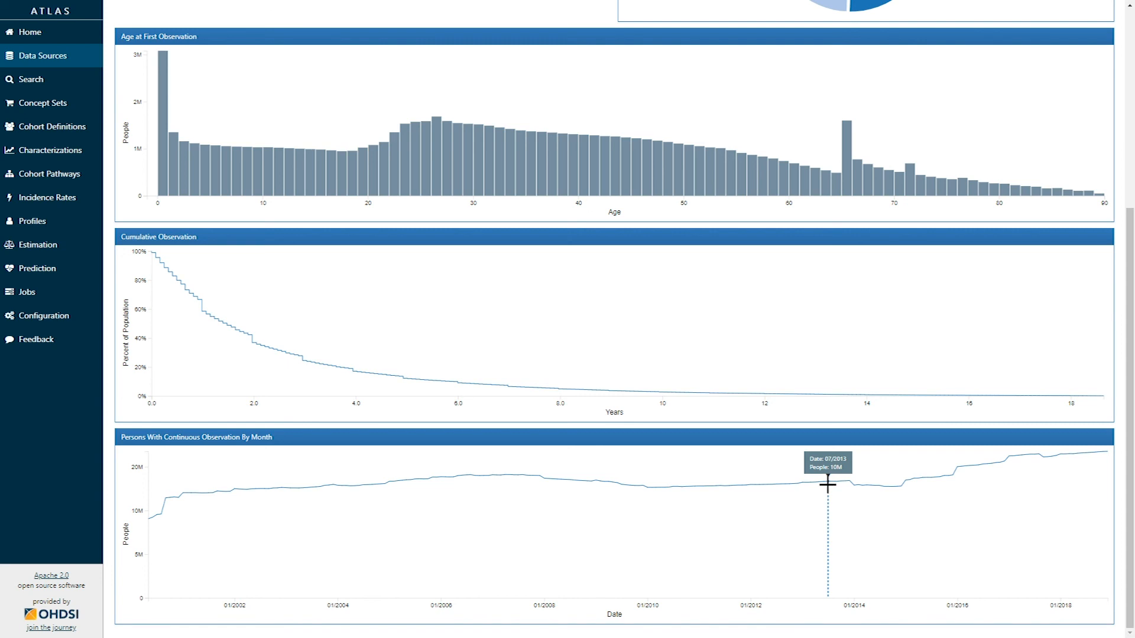
Scroll up to the dashboard's CDM summary, gender pie and age chart.
scroll("up", 3)
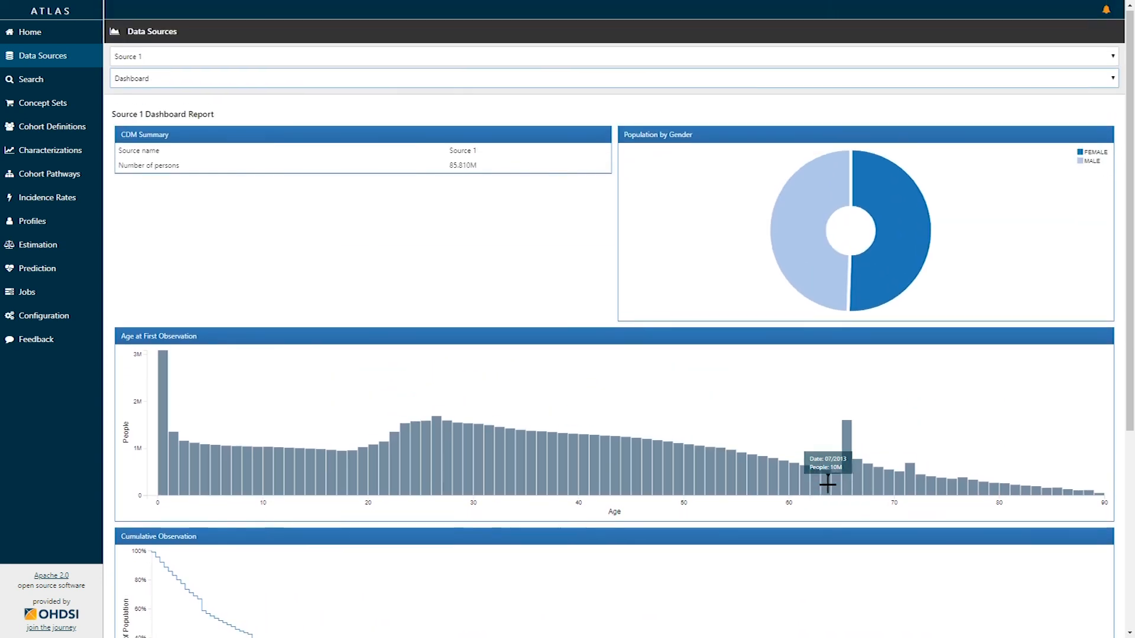